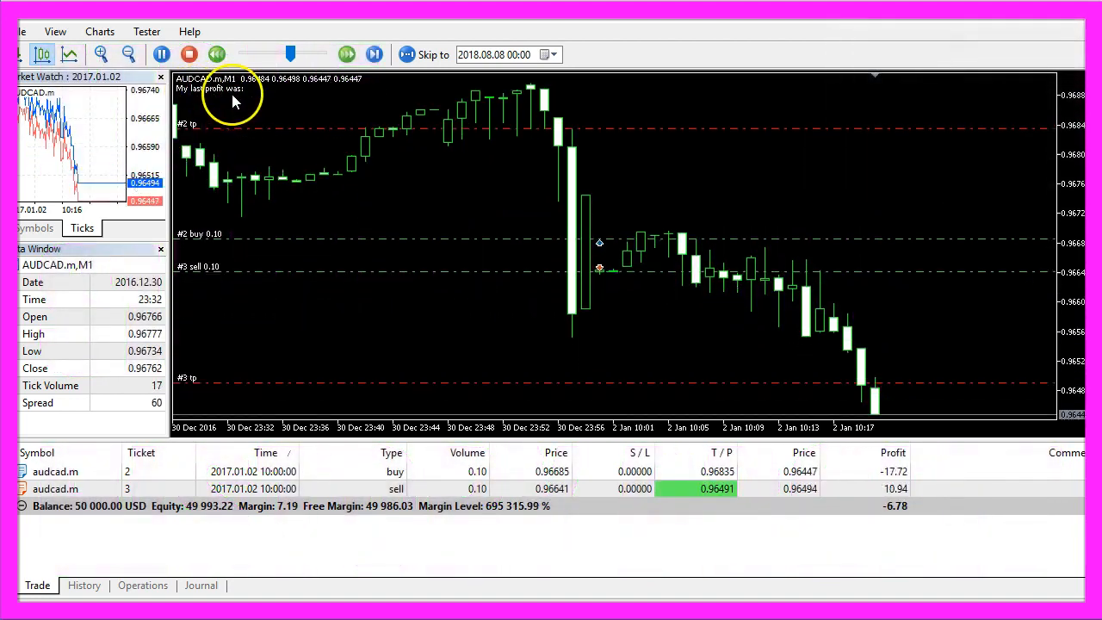
Let the visual AUDCAD backtest run until the sell ticket 4 closes with last profit 11.17.
click(373, 53)
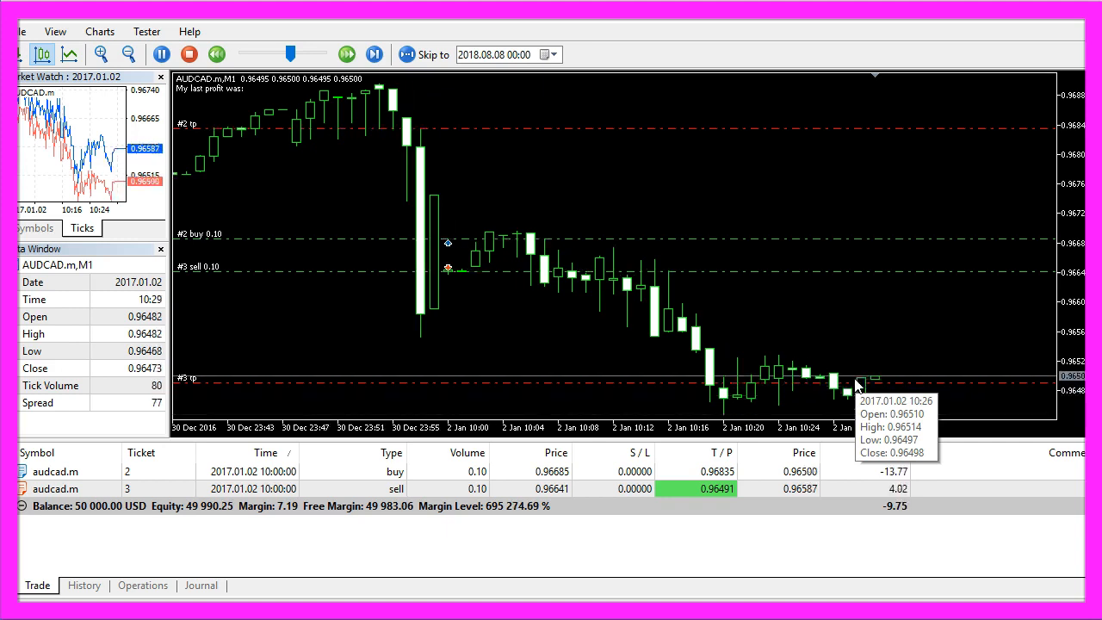
click(346, 53)
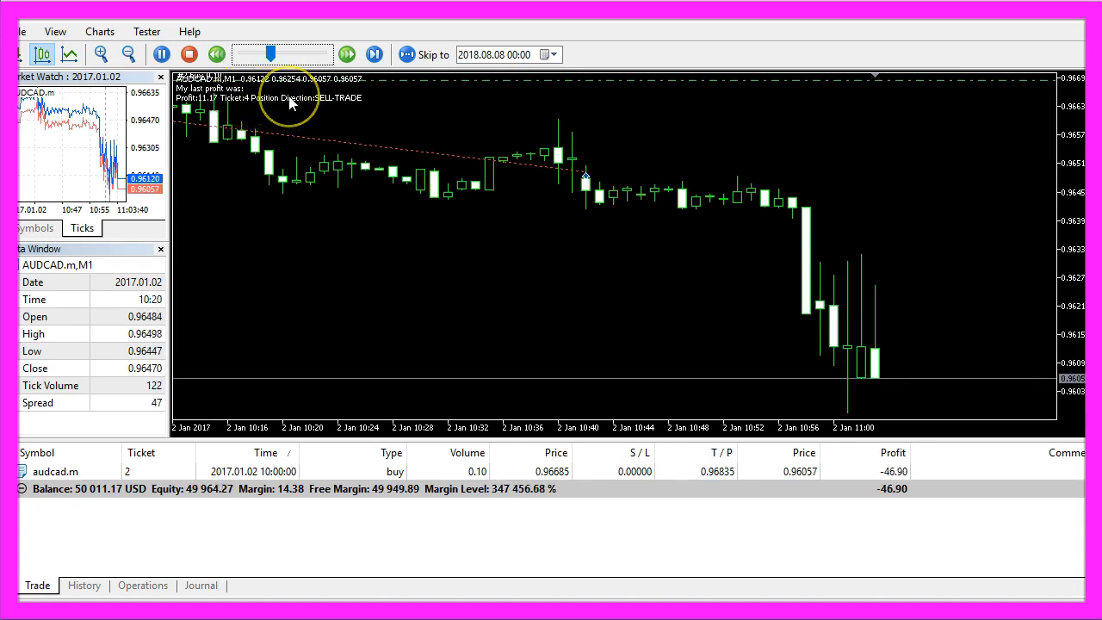
click(374, 53)
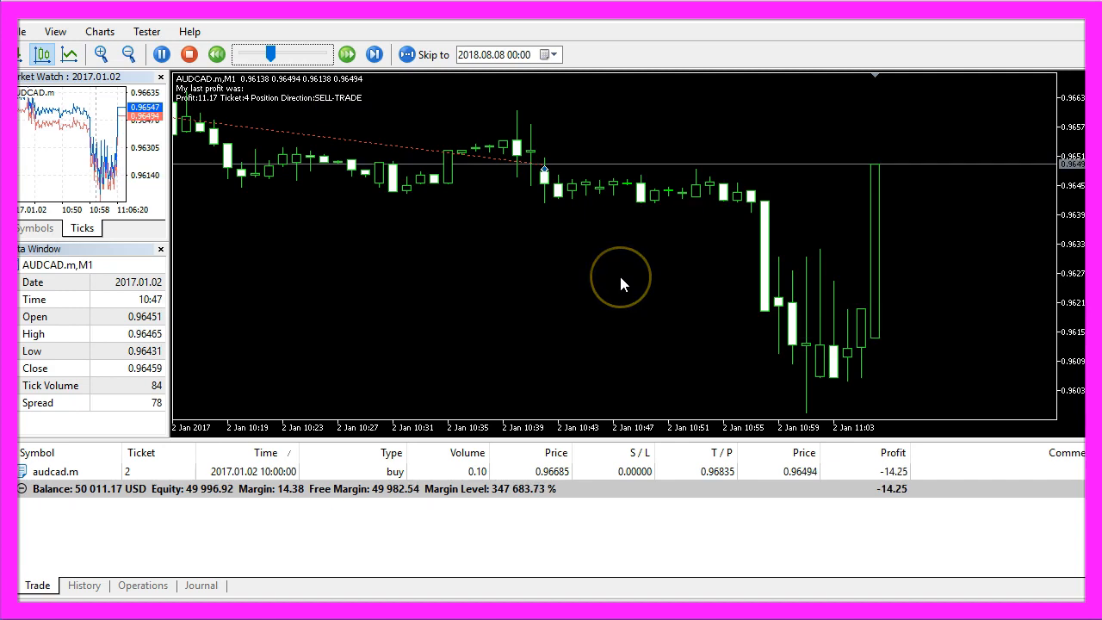
click(374, 53)
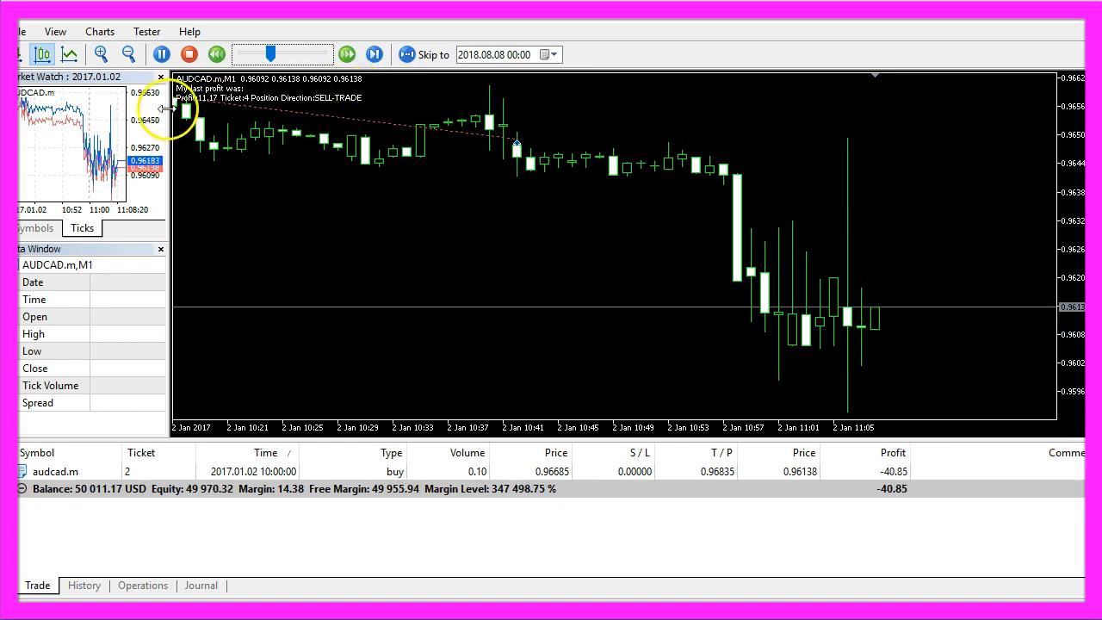
click(373, 53)
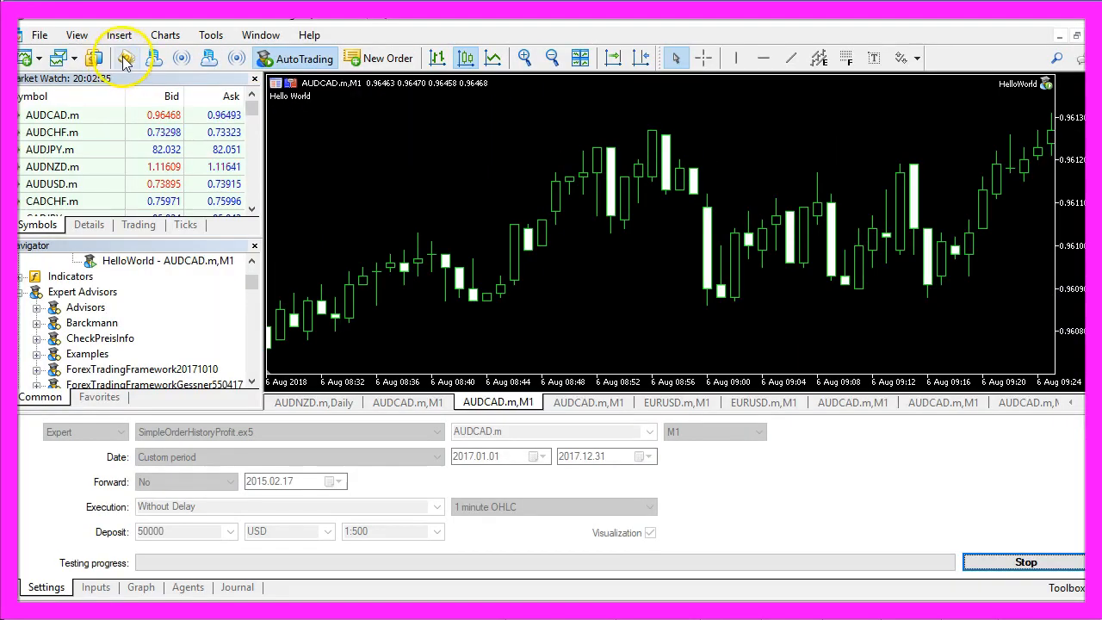
mouse_move(127, 59)
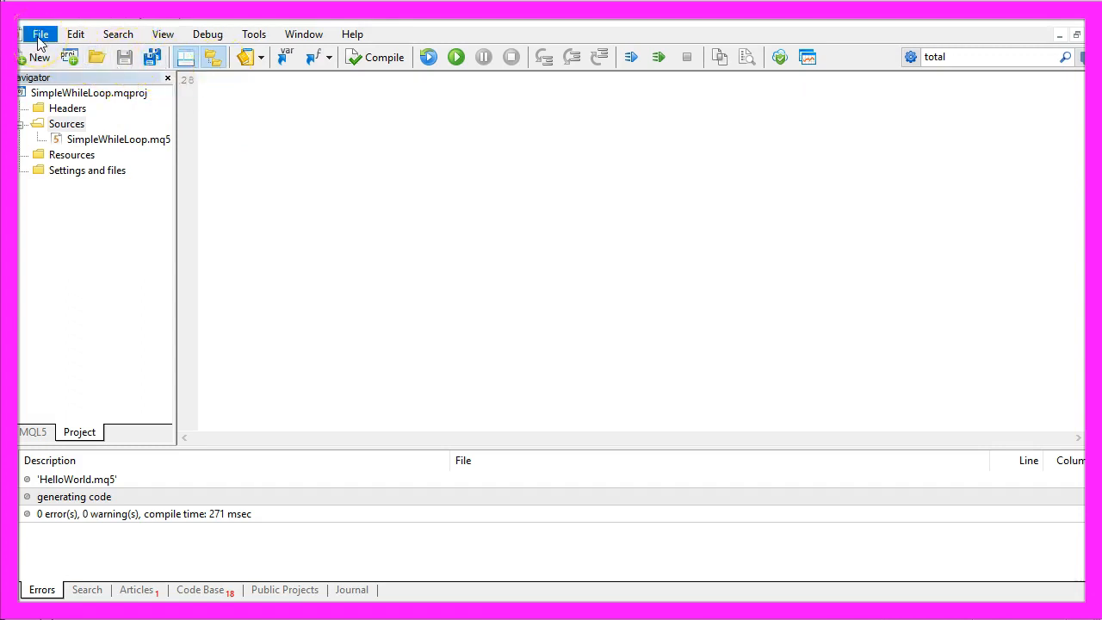
Create a new template Expert Advisor named SimpleOrderHistoryProfit via the MQL5 Wizard.
click(37, 57)
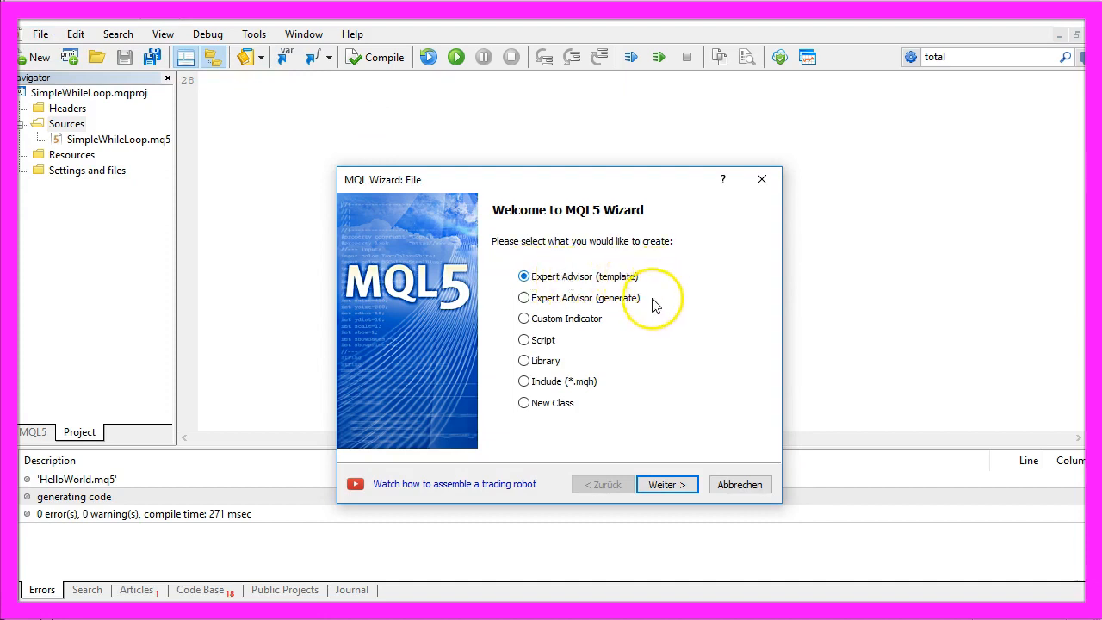
click(667, 484)
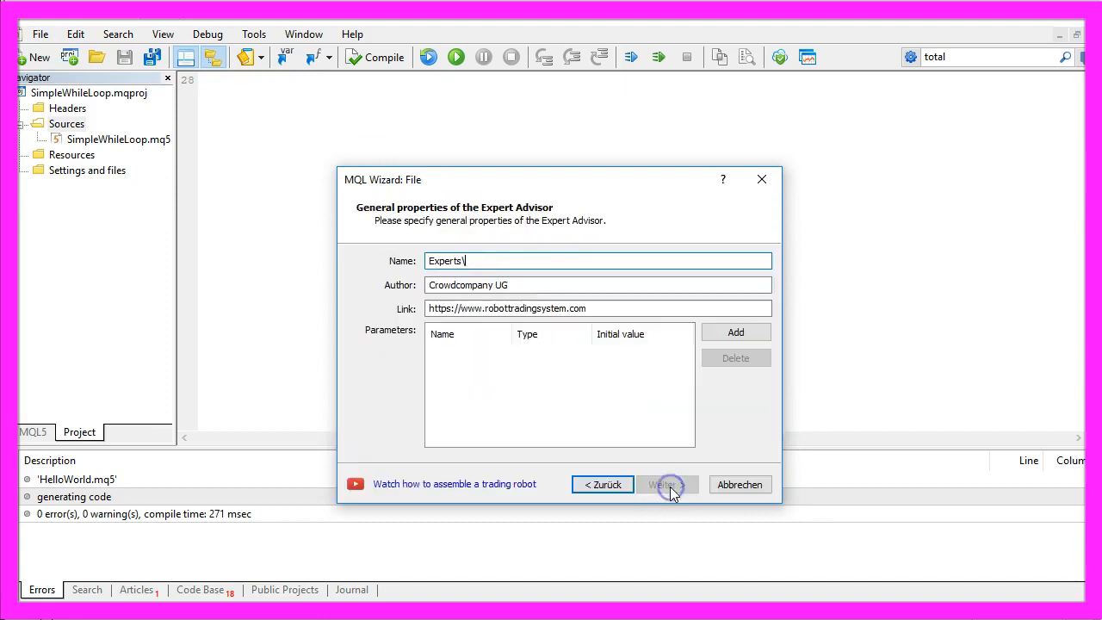
text(SimpleOrderHistoryProfit)
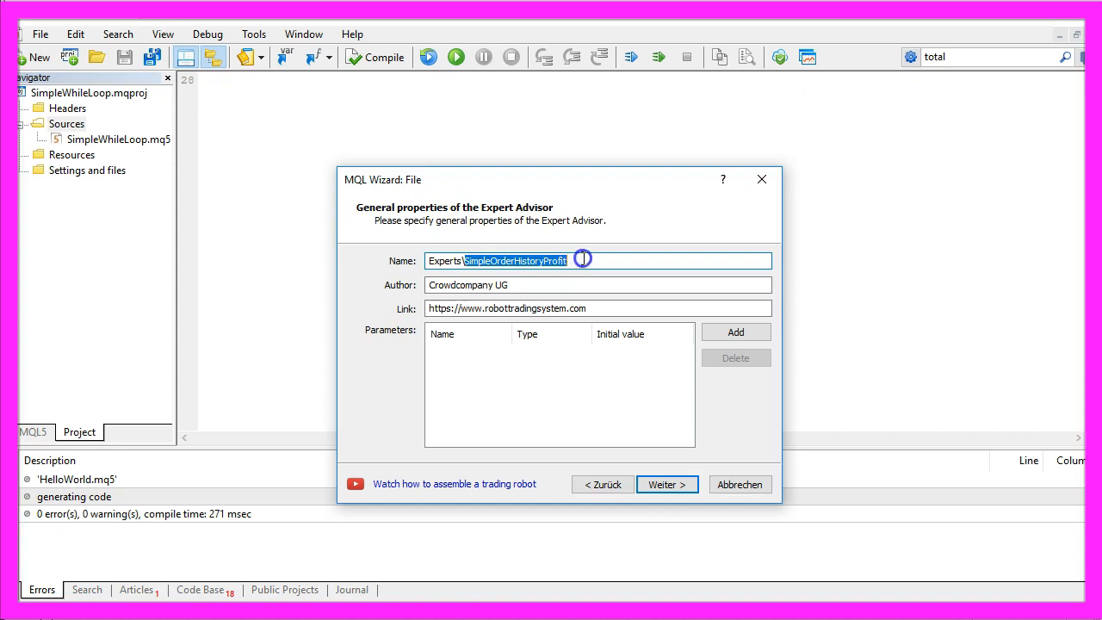
mouse_move(668, 484)
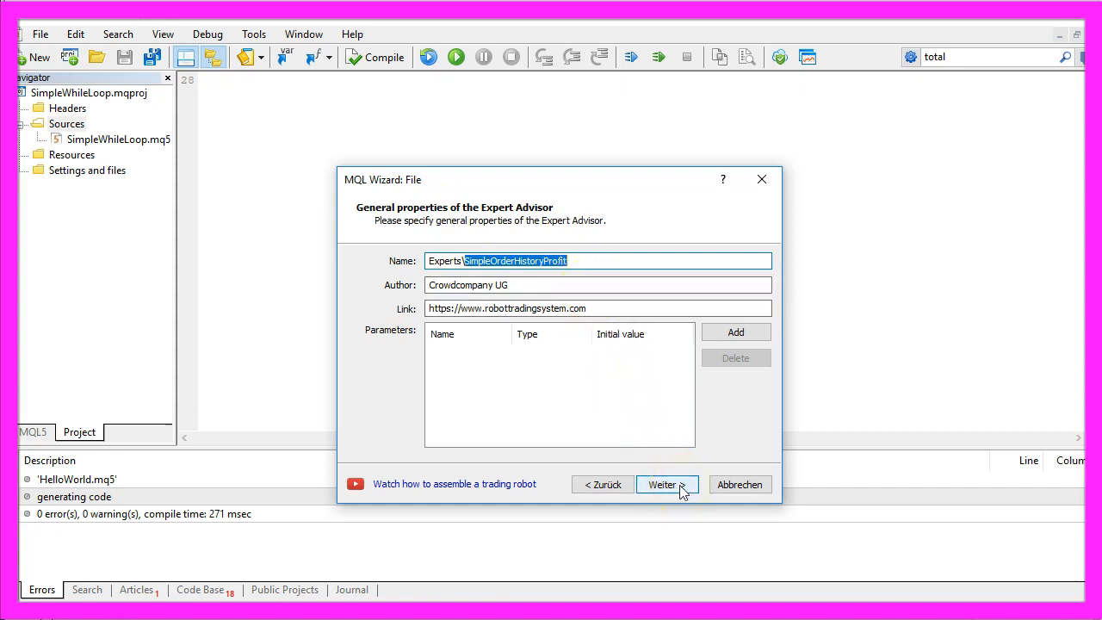
click(661, 483)
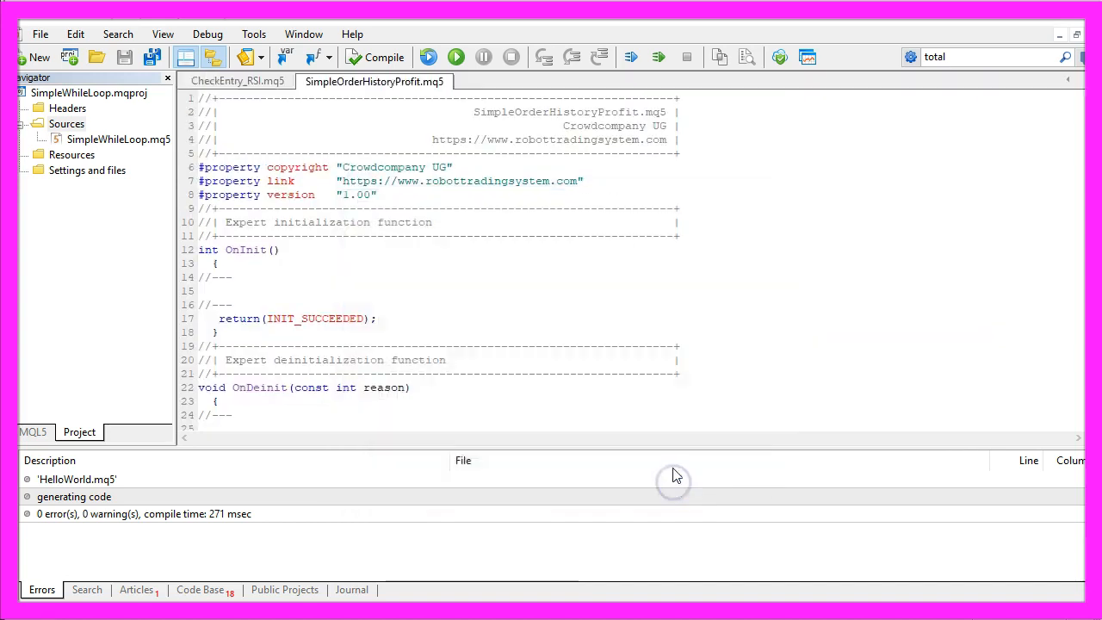
Replace the template code with #include<Trade\Trade.mqh>, a CTrade trade instance and an empty OnTick.
key(ctrl+a)
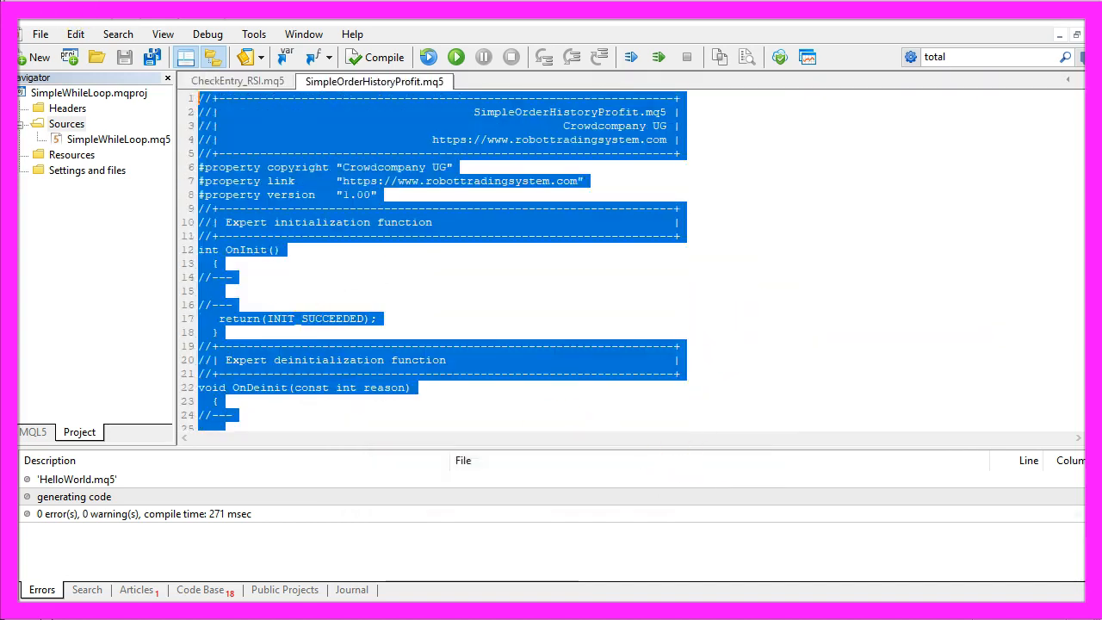
key(Delete)
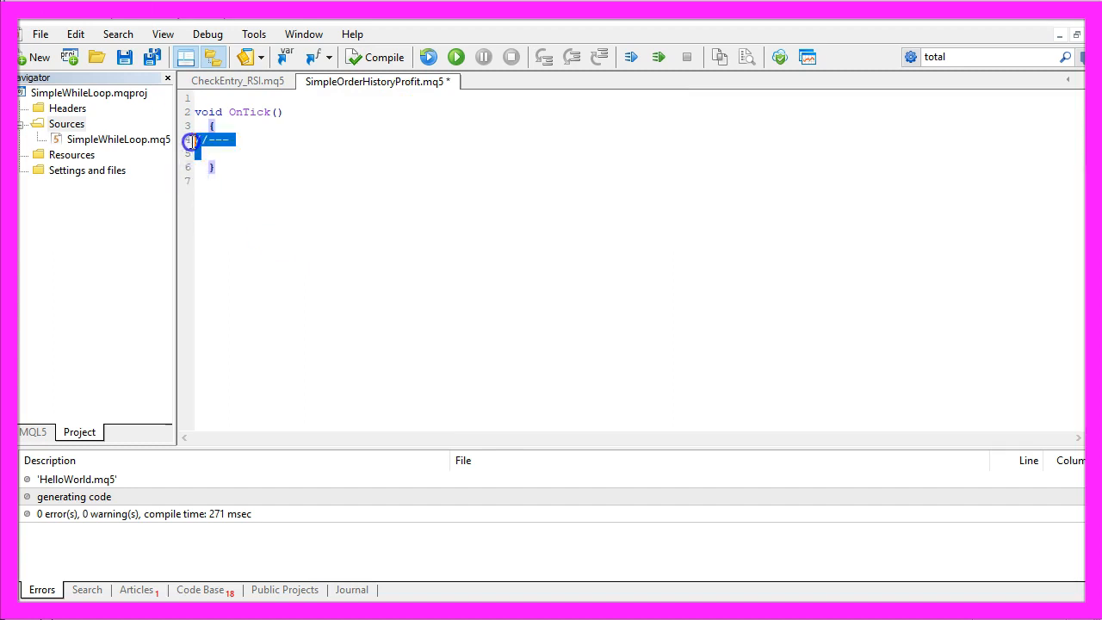
text(#include<Trade\Trade.mqh>)
text(// We create an instance of CTrade)
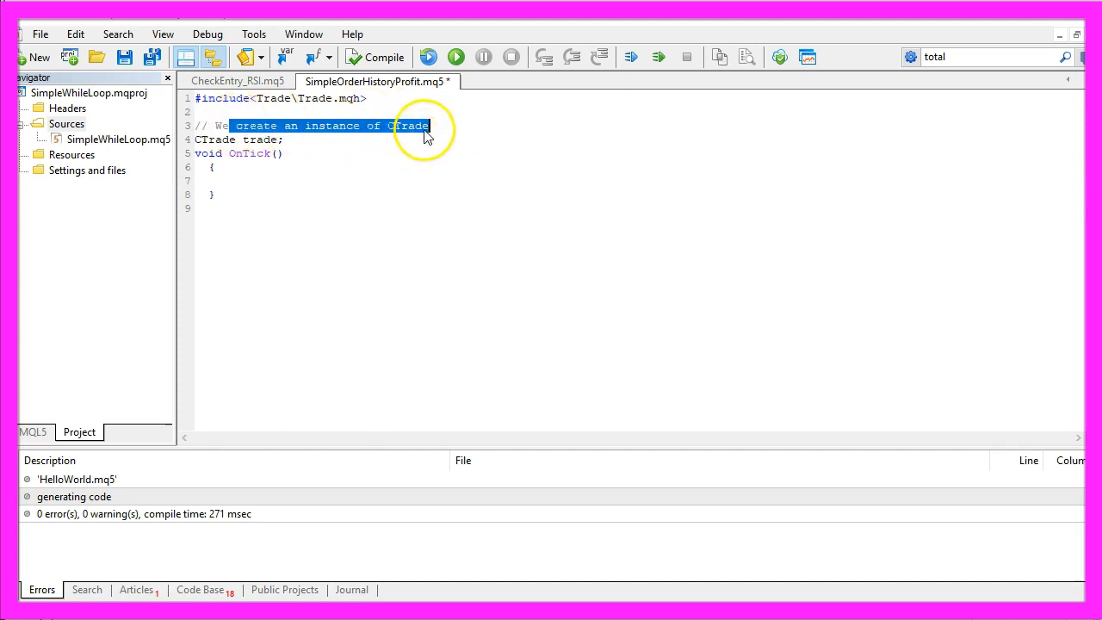
double_click(260, 140)
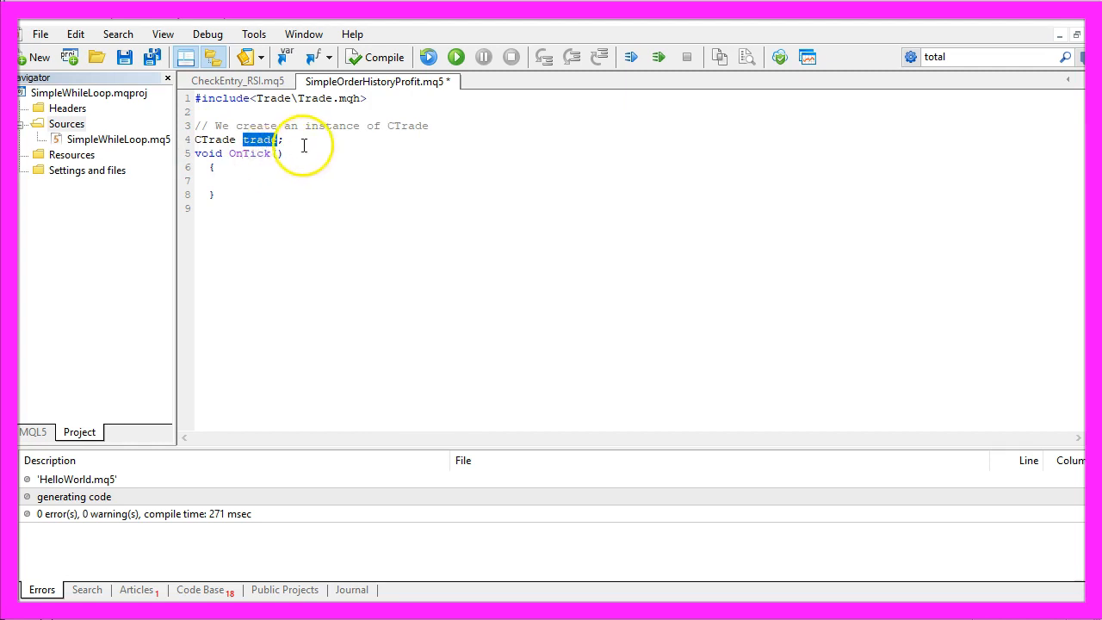
click(284, 140)
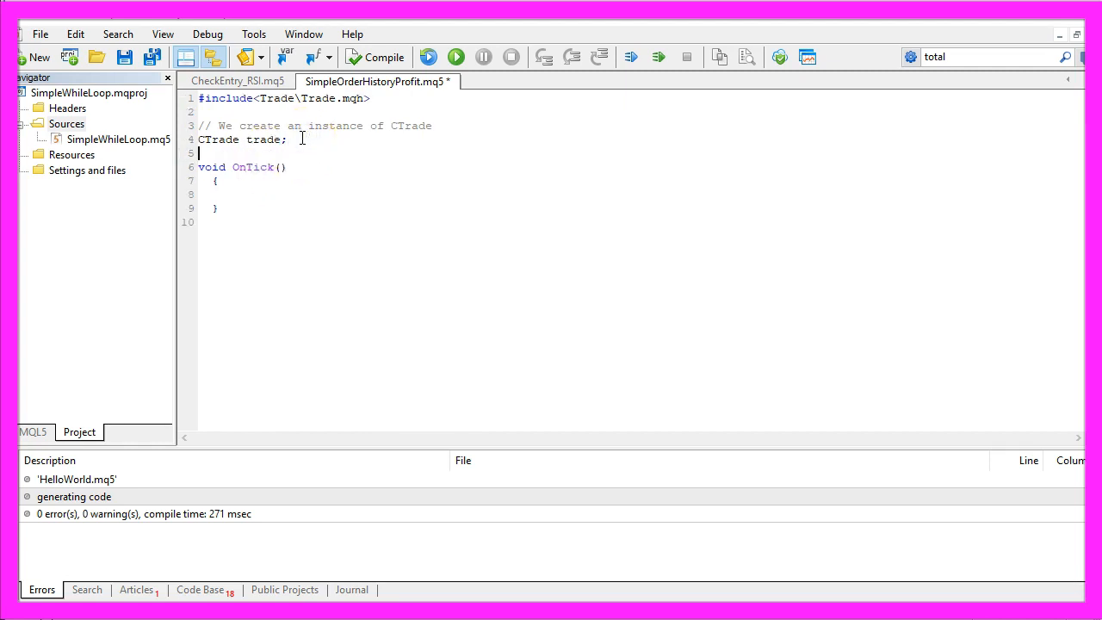
Compute normalized Ask and Bid in OnTick from SymbolInfoDouble with _Symbol and _Digits.
text(// We calculate the Ask price)
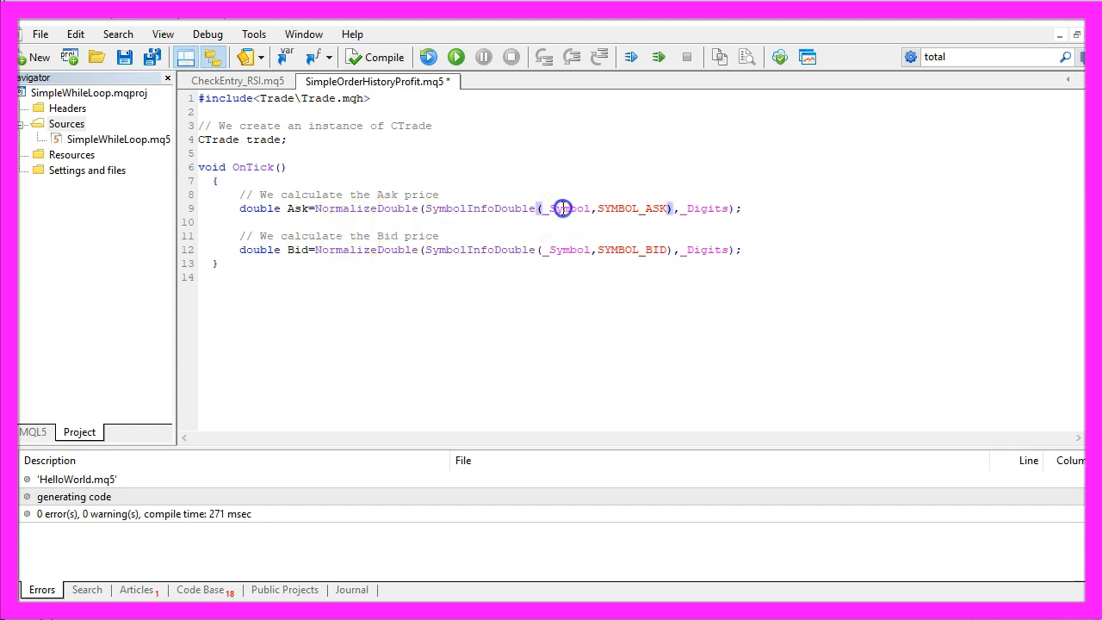
double_click(565, 208)
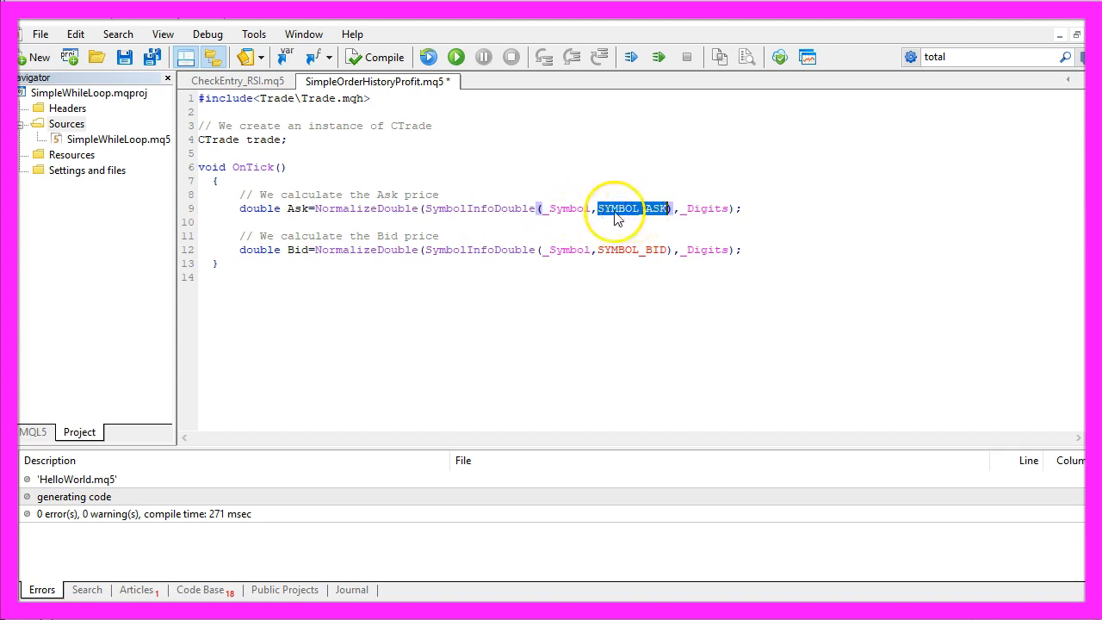
double_click(633, 250)
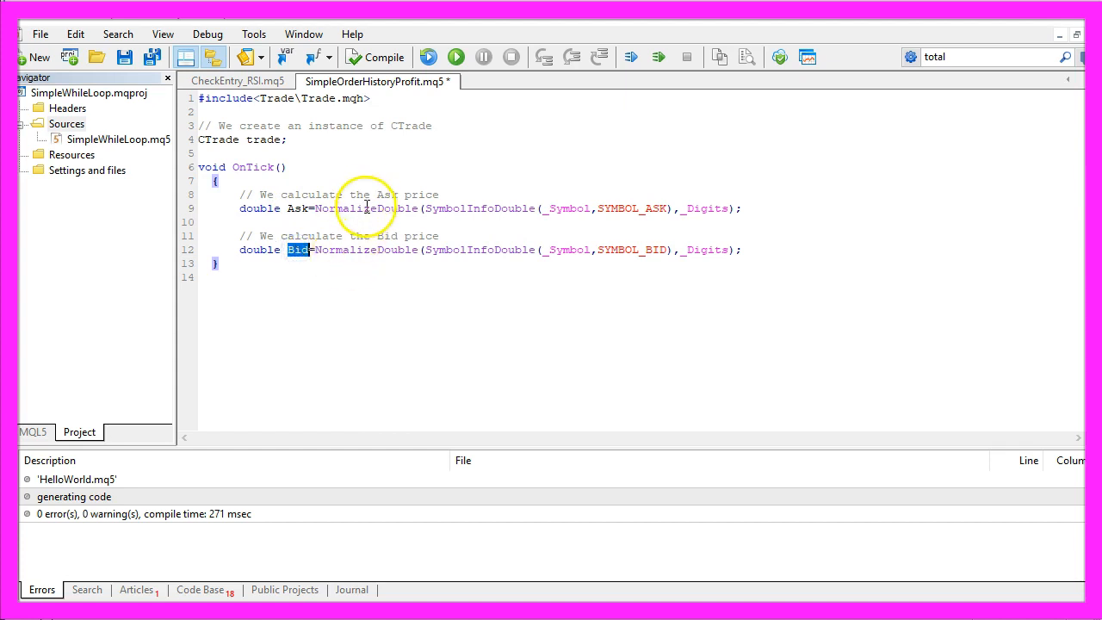
double_click(368, 208)
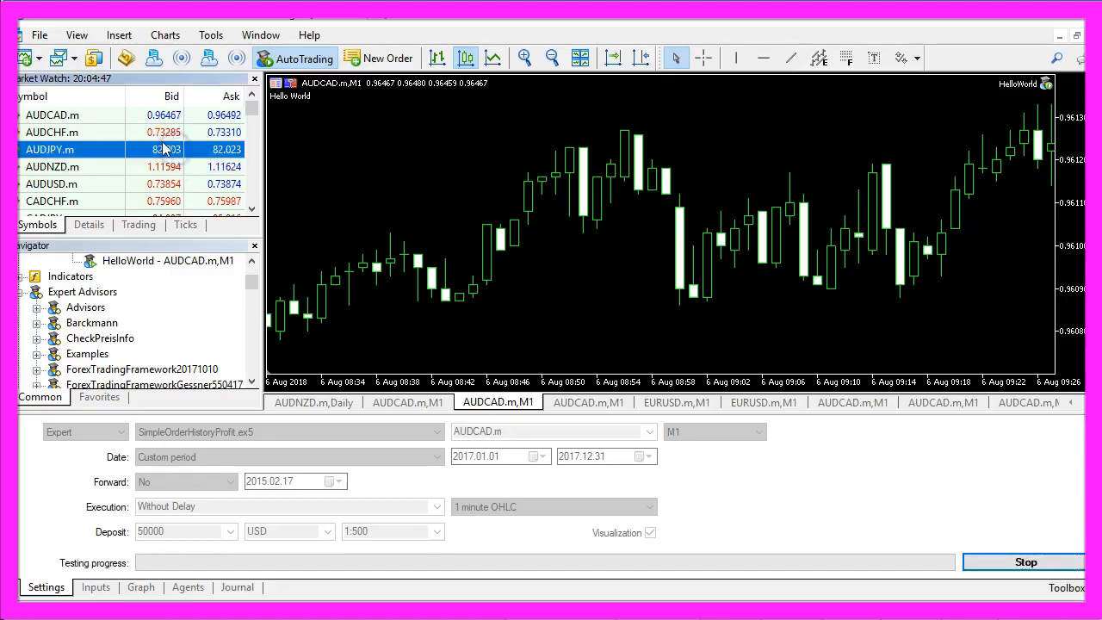
mouse_move(164, 148)
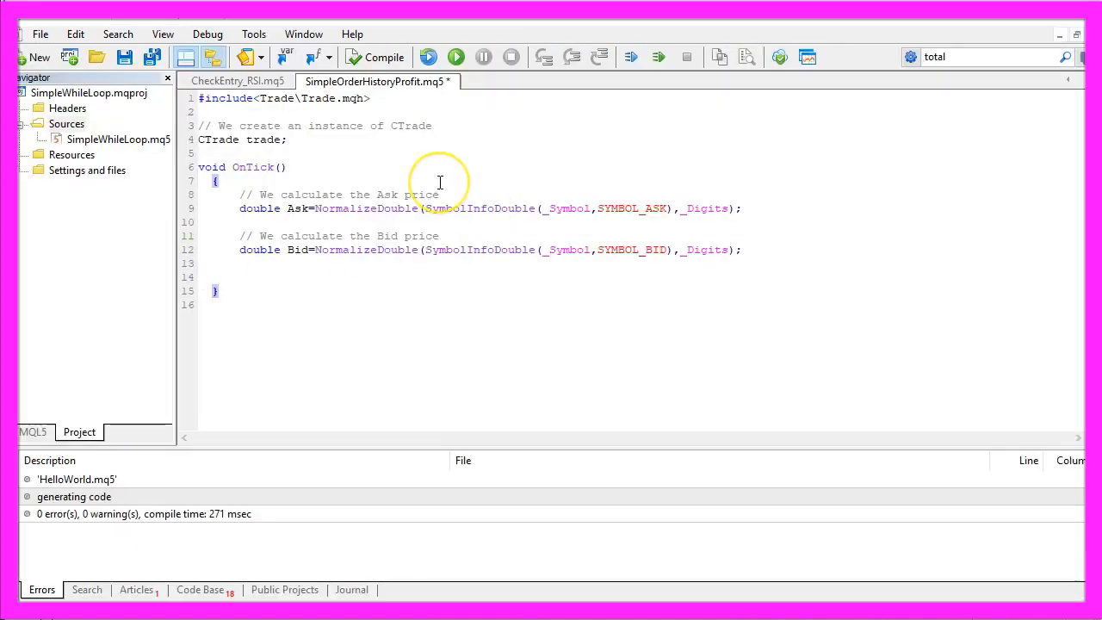
Add if(PositionsTotal()<1) opening 0.10-lot trade.Buy and trade.Sell with 150-point take profits.
text(// if we have no open positions)
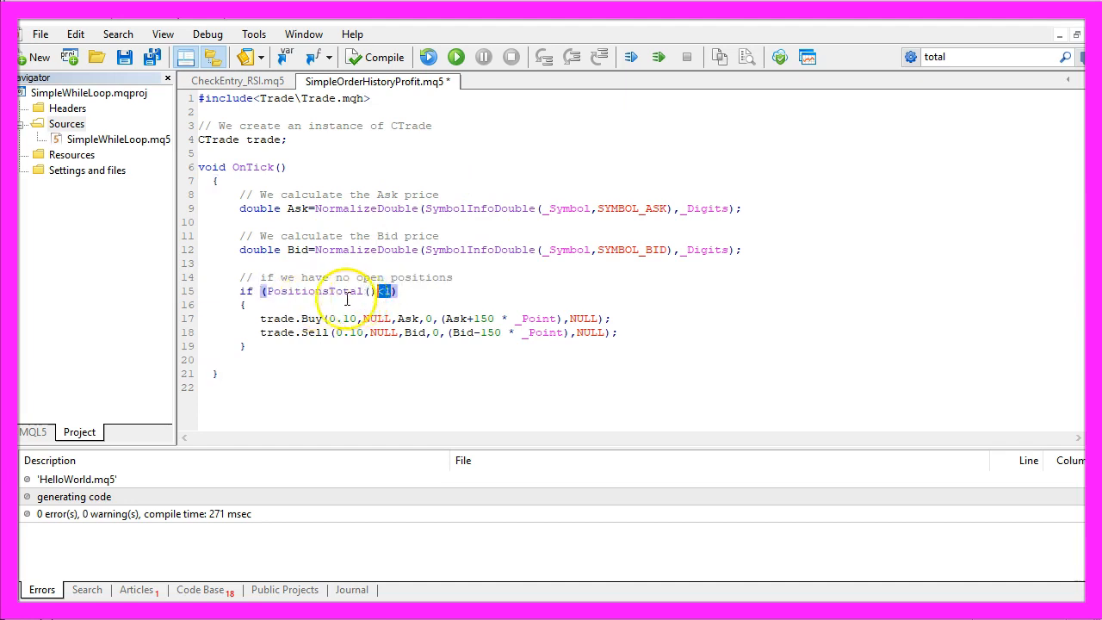
double_click(311, 318)
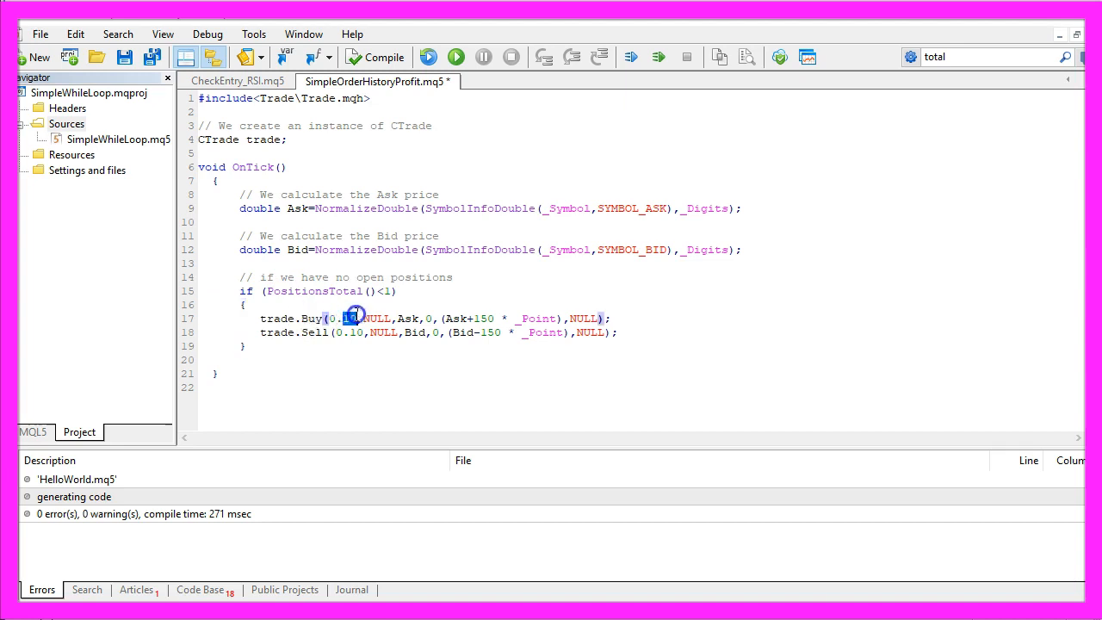
double_click(275, 332)
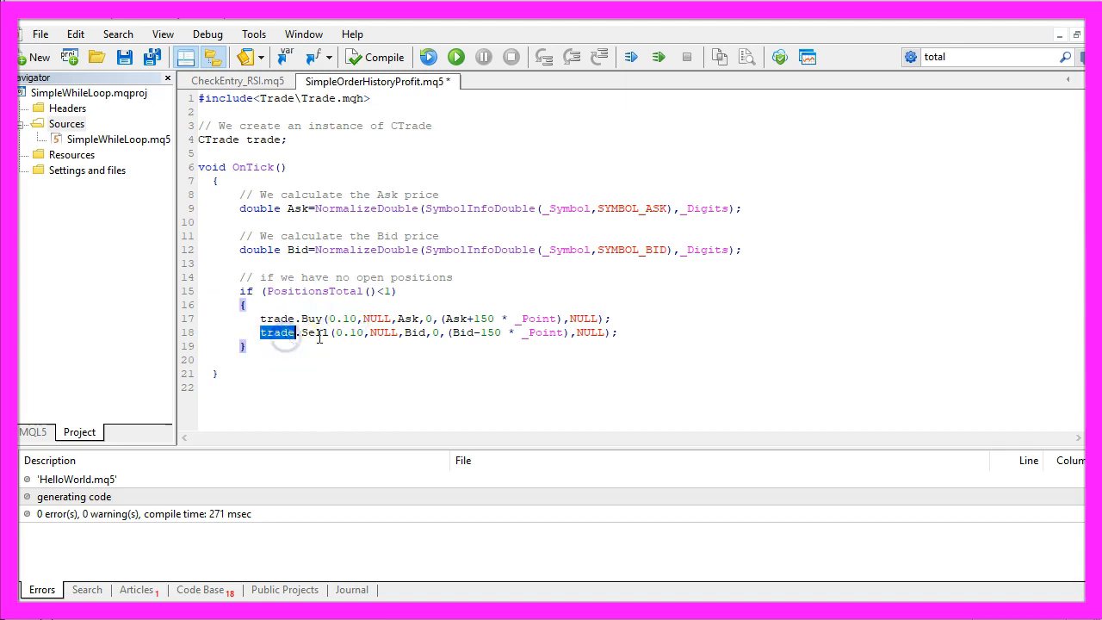
double_click(347, 332)
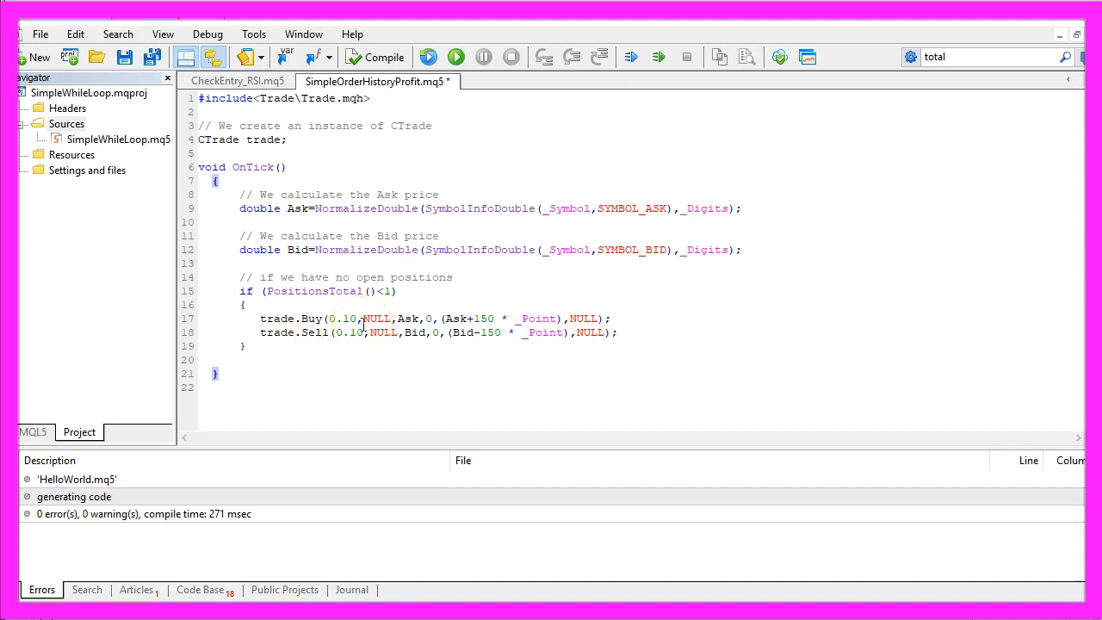
Store GetLastProfit() in MyLastProfit and show it via Comment after "My last profit was:" and a newline.
text(// calculate the last profit)
text(string MyLastProfit=GetLastProfit();)
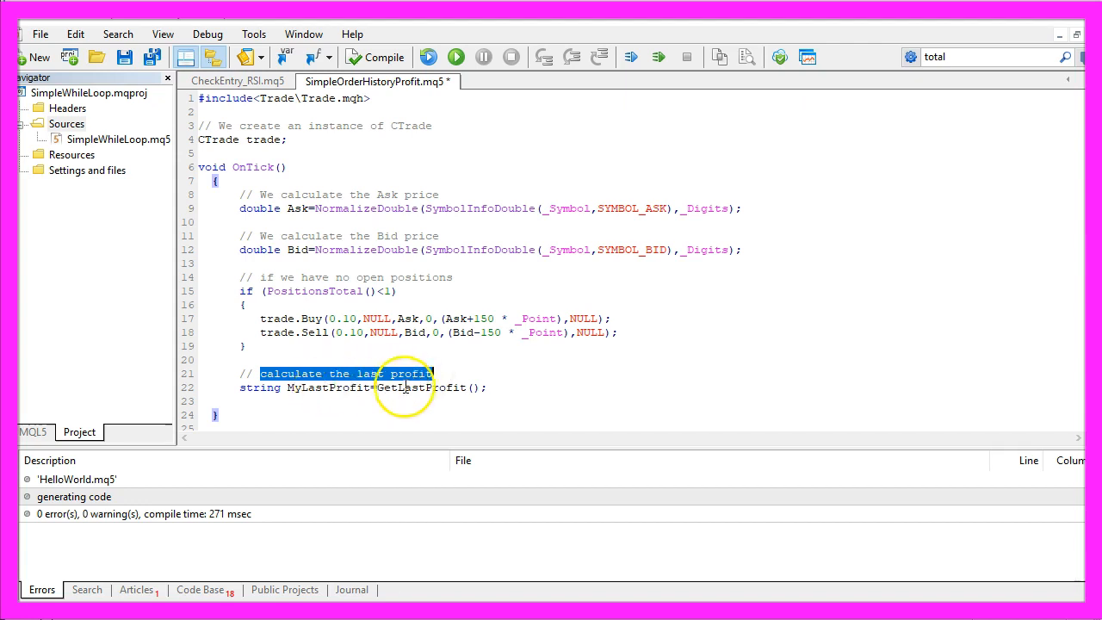
double_click(420, 387)
text(Comment ("My last profit was: ","\n",MyLastProfit);)
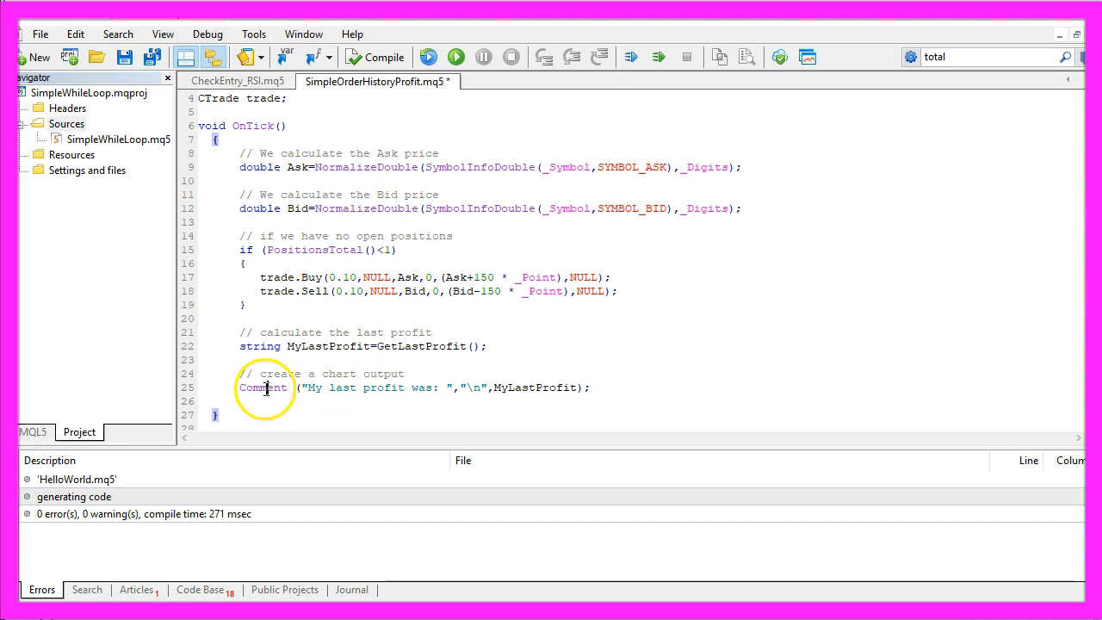
double_click(313, 388)
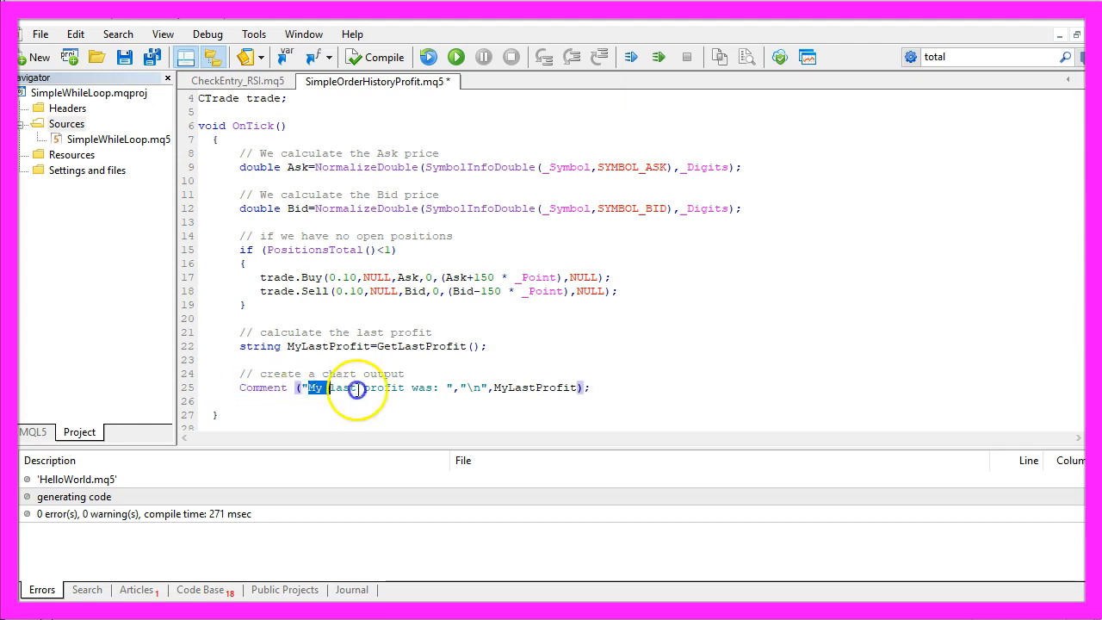
drag(310, 387, 448, 387)
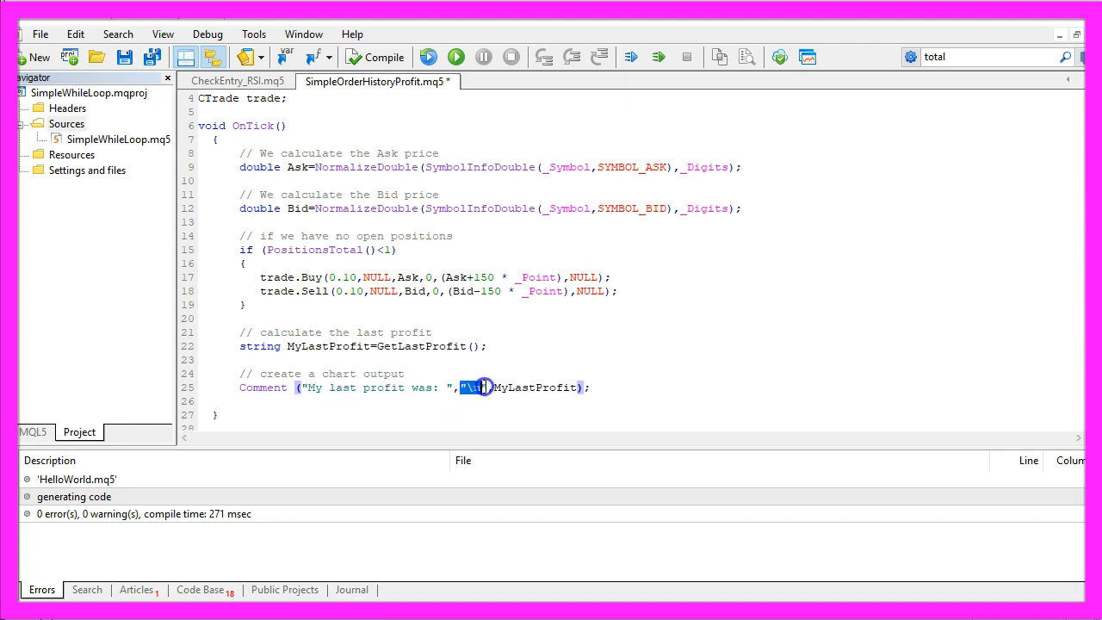
text("\n",)
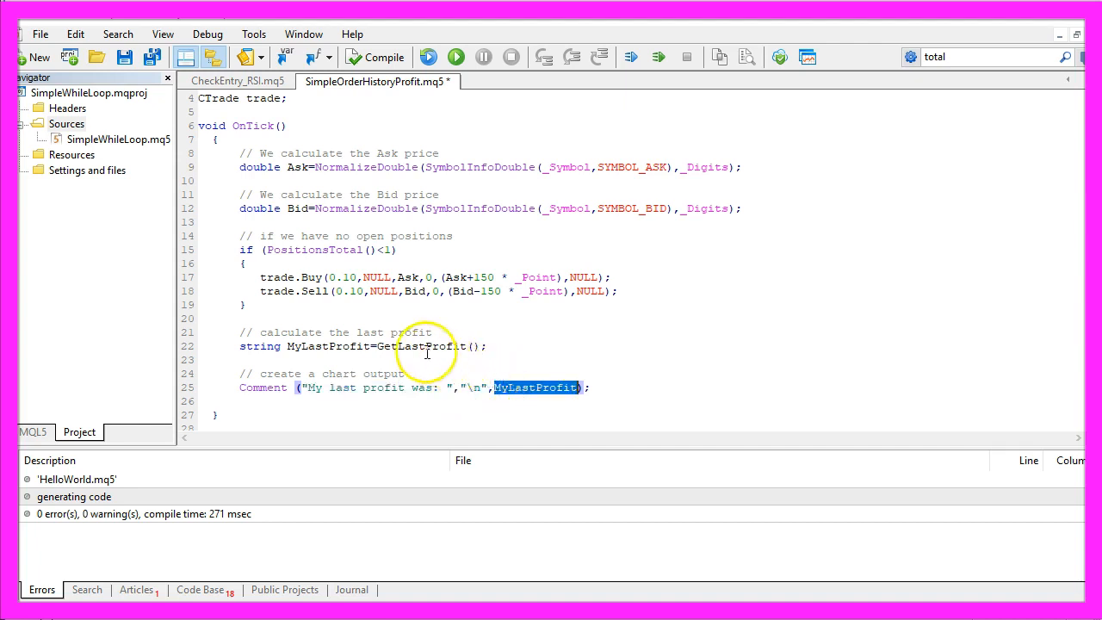
double_click(422, 346)
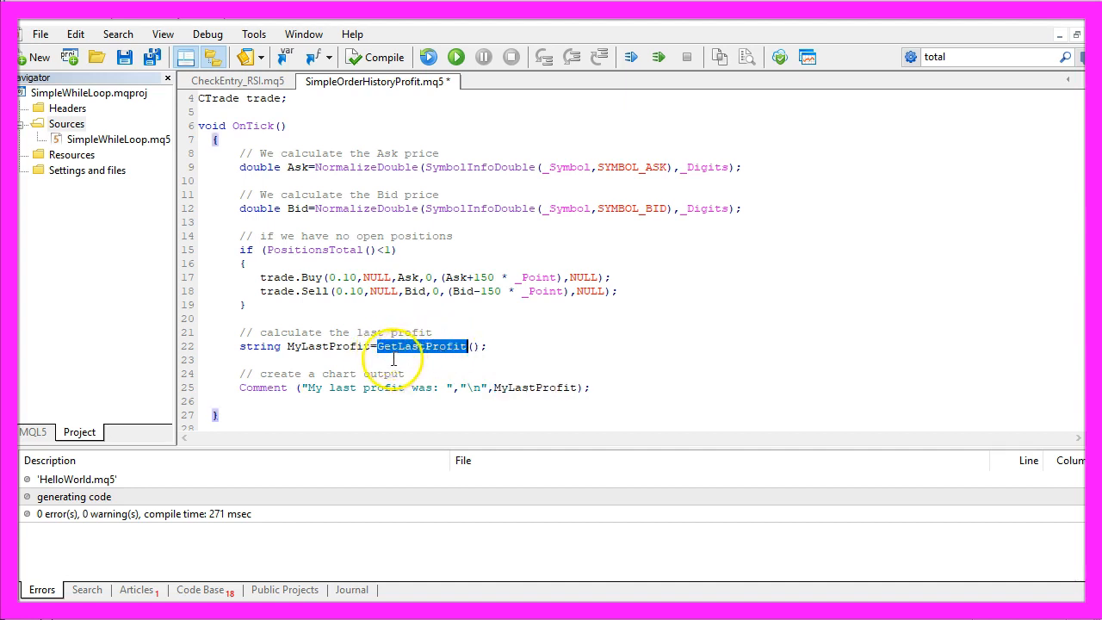
Start the string GetLastProfit() function below OnTick.
scroll(down, 3)
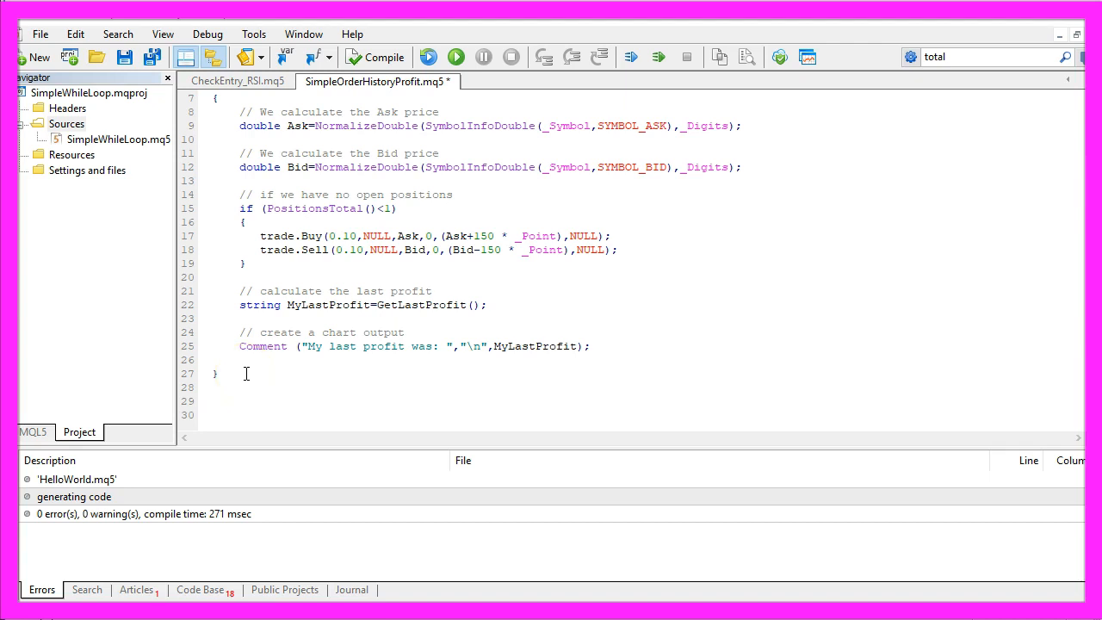
double_click(219, 401)
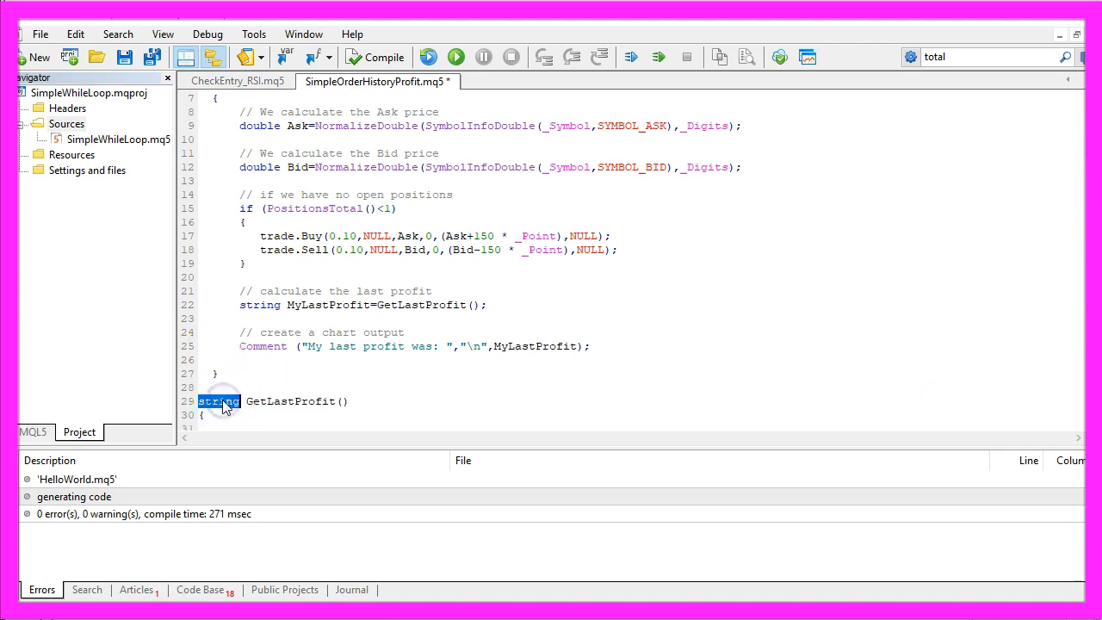
double_click(291, 401)
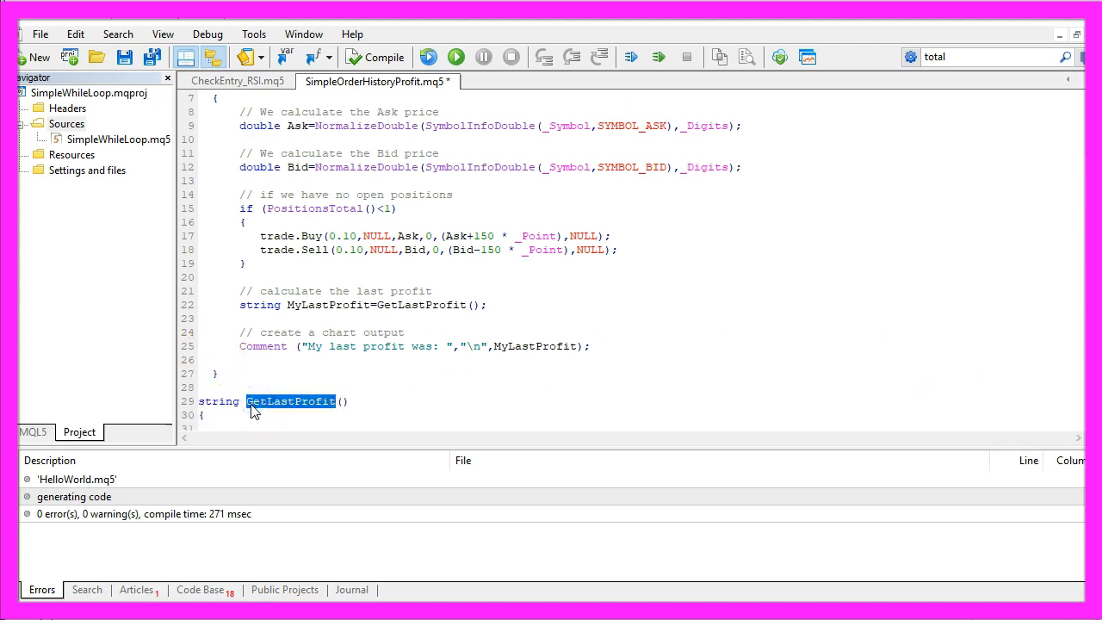
click(344, 400)
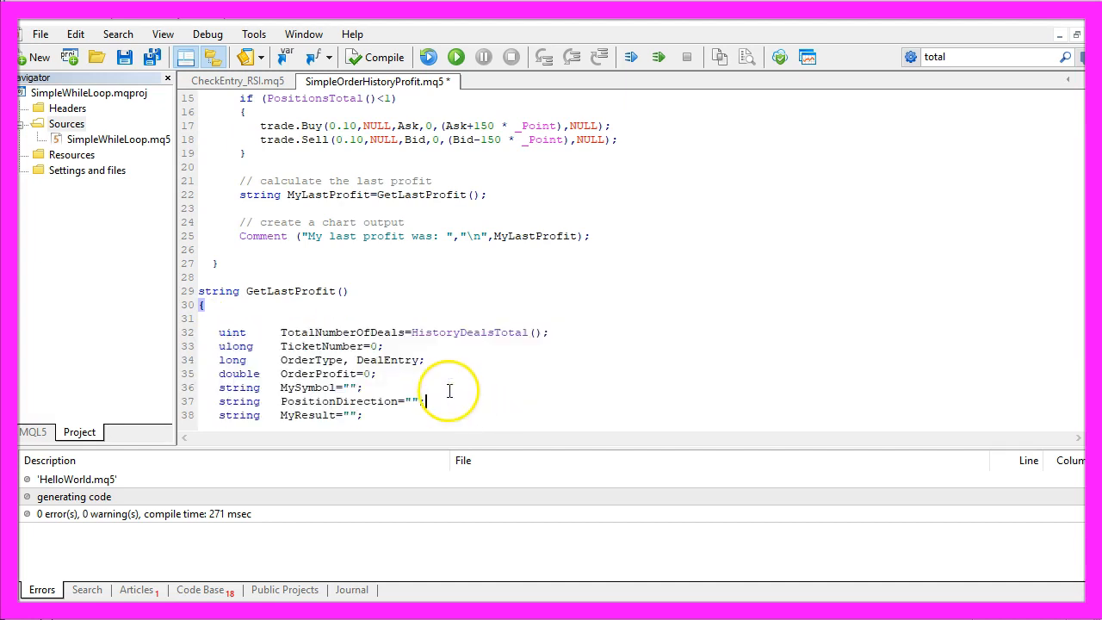
Declare TotalNumberOfDeals, TicketNumber, OrderType, DealEntry, OrderProfit, MySymbol, PositionDirection and MyResult.
double_click(389, 332)
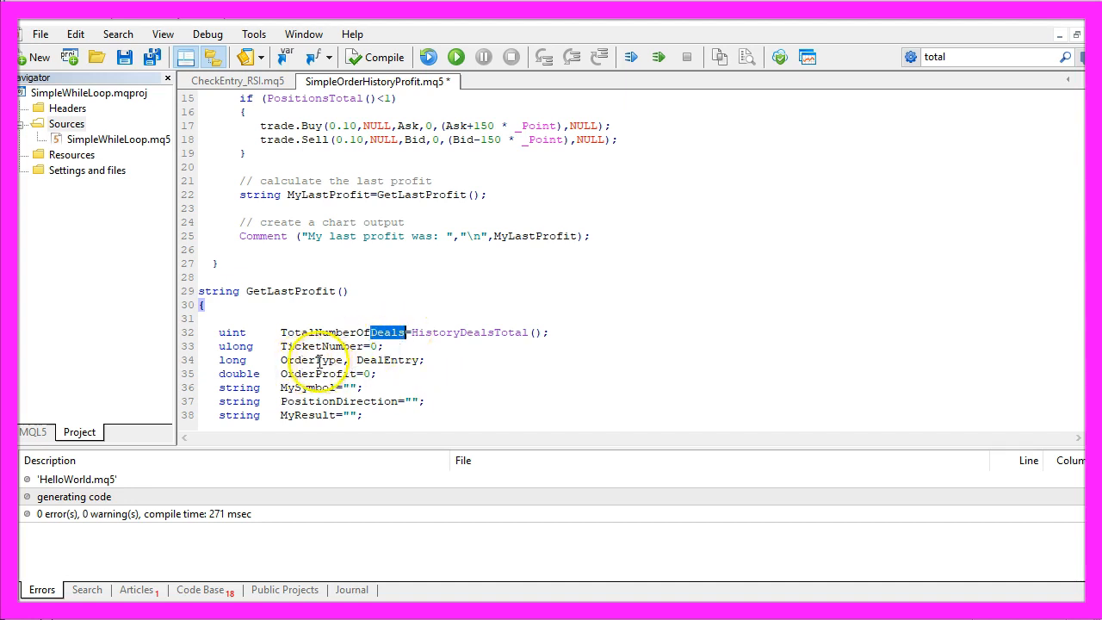
double_click(308, 401)
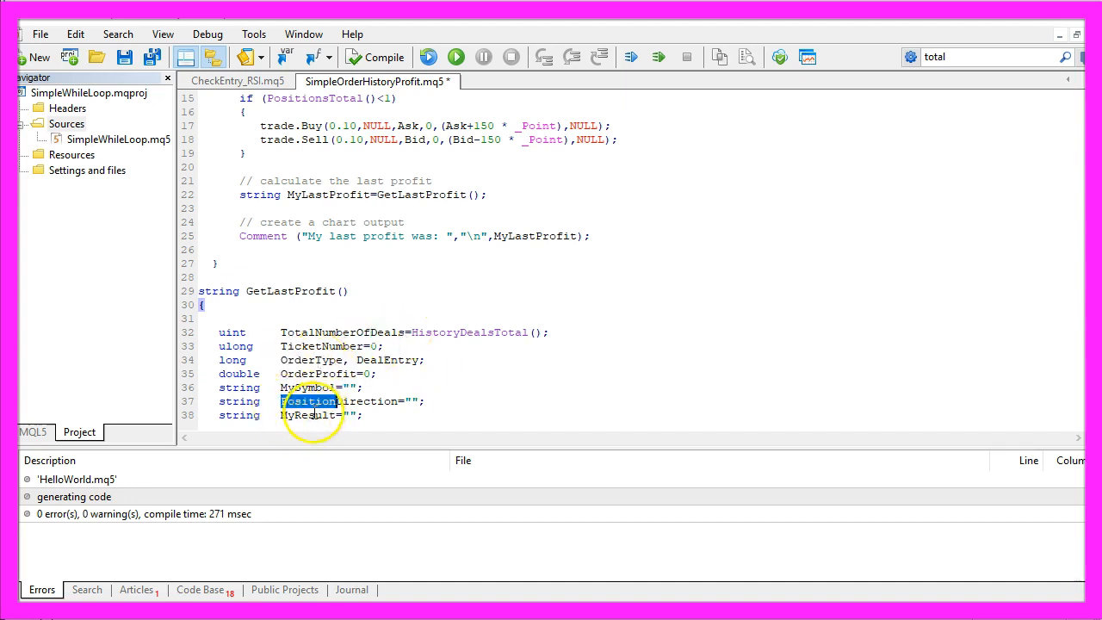
double_click(321, 344)
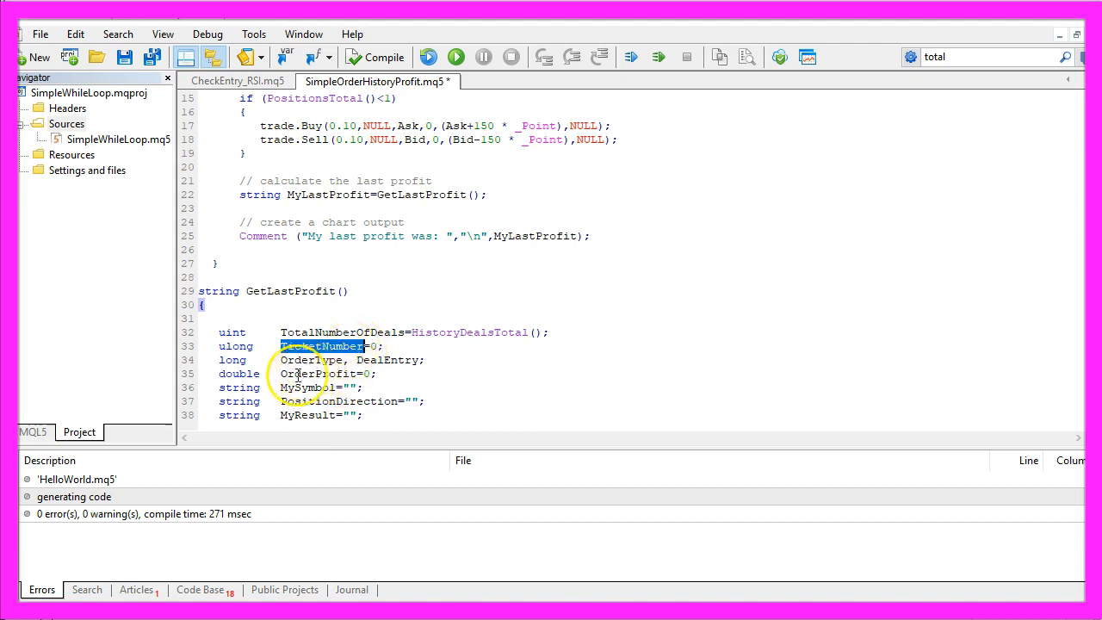
double_click(320, 372)
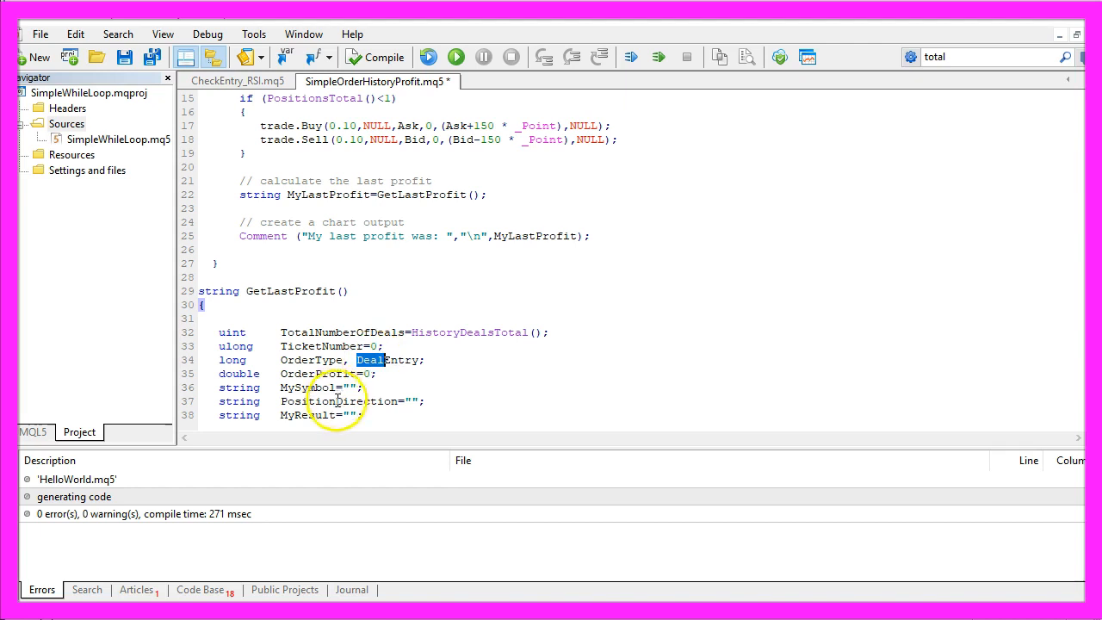
double_click(301, 401)
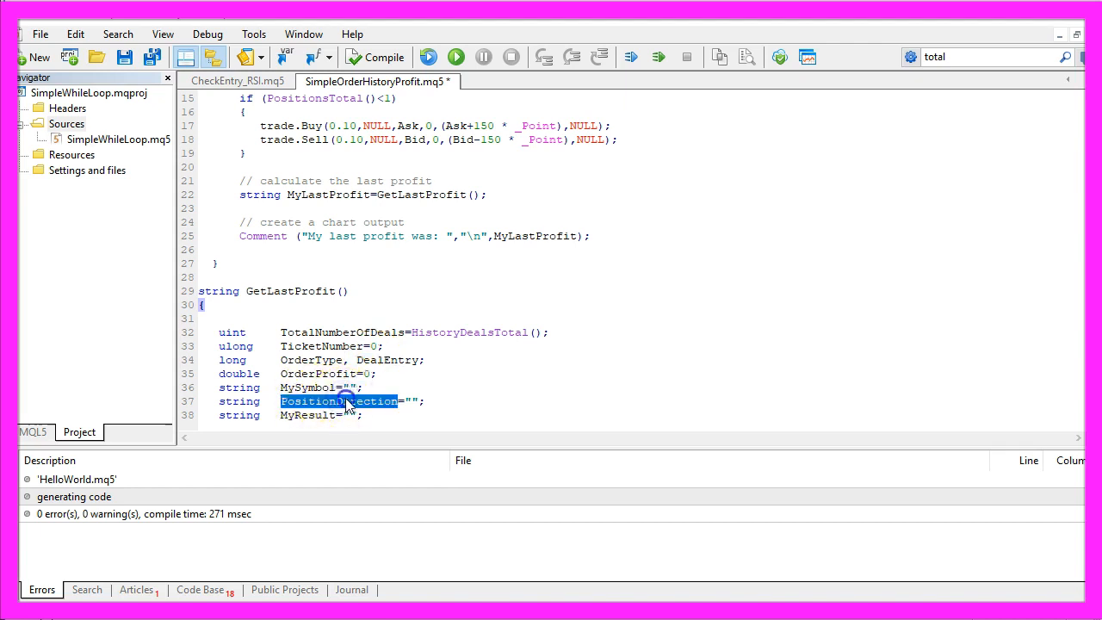
double_click(370, 402)
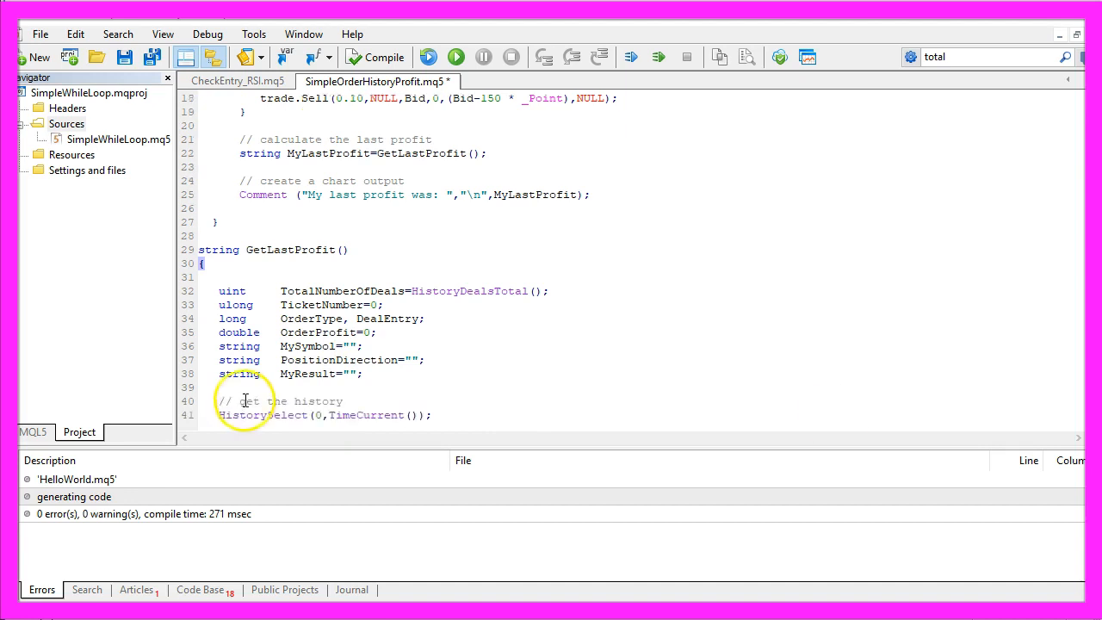
Add HistorySelect(0,TimeCurrent()) and a for loop fetching each TicketNumber with HistoryDealGetTicket(i).
double_click(244, 414)
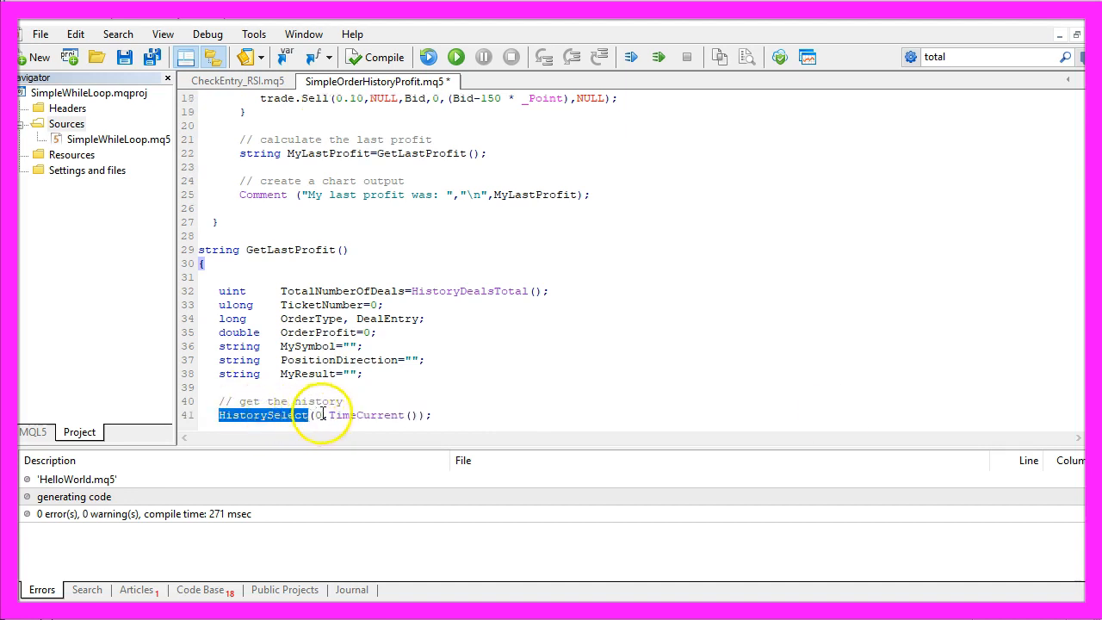
double_click(364, 415)
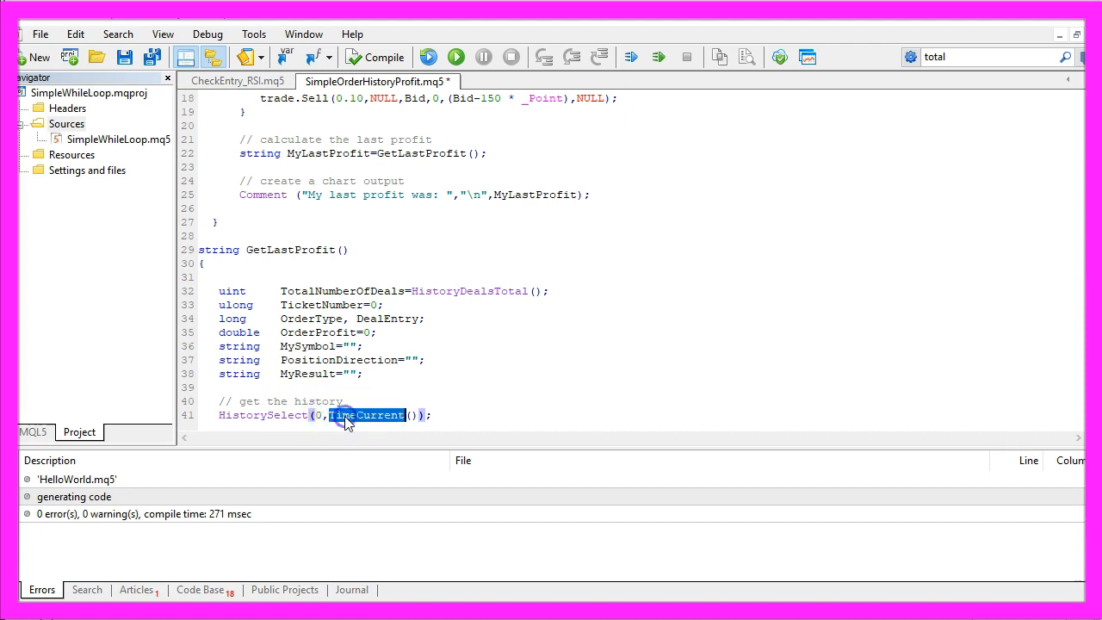
click(433, 413)
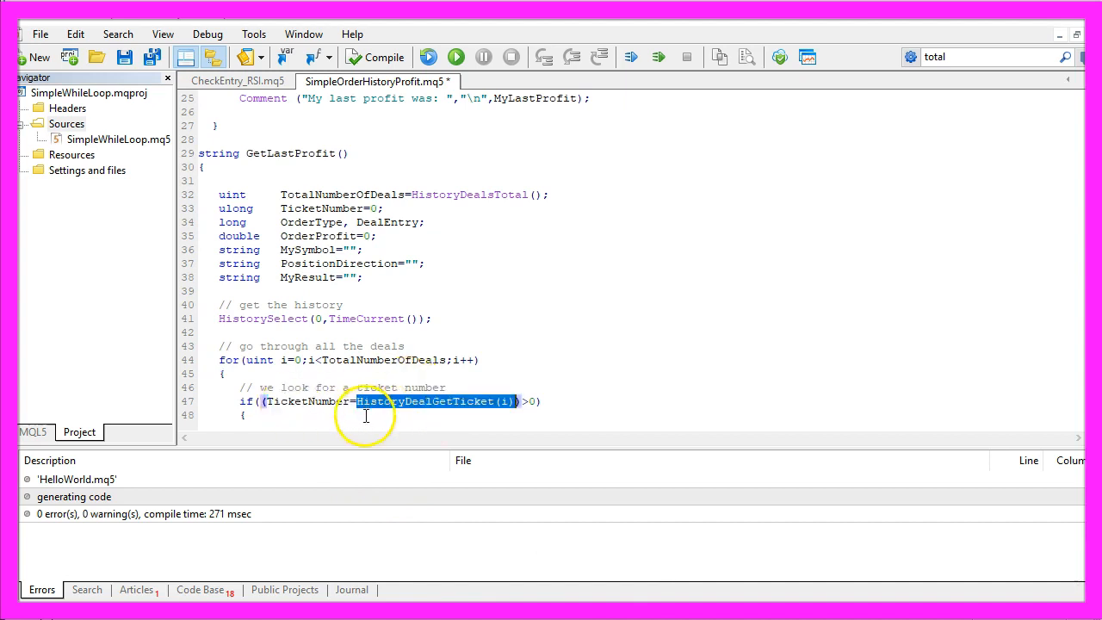
mouse_move(385, 406)
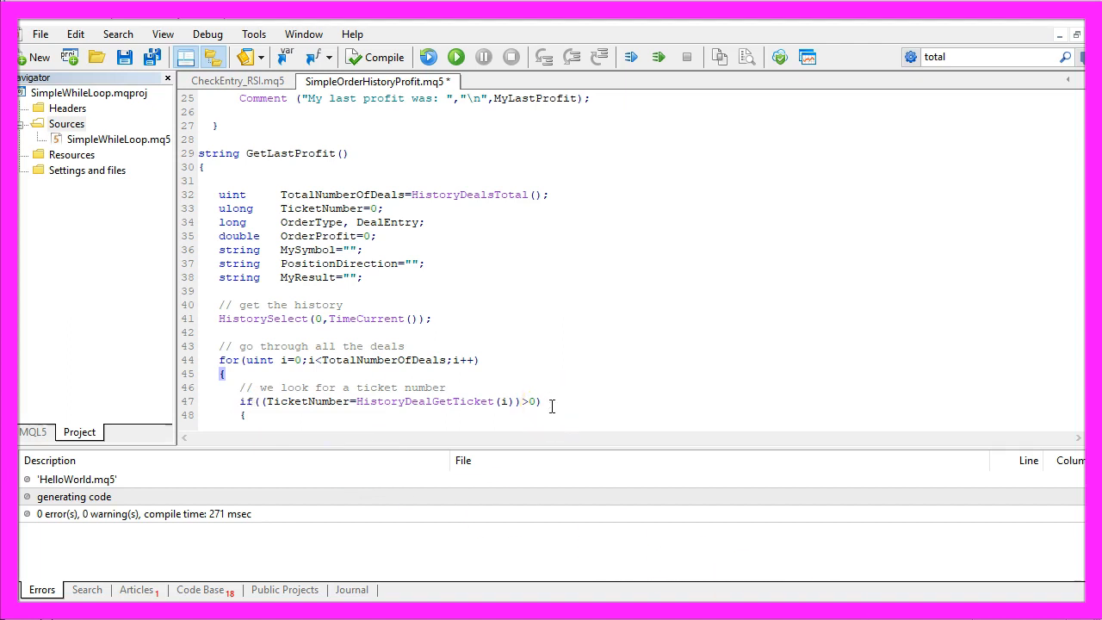
double_click(423, 401)
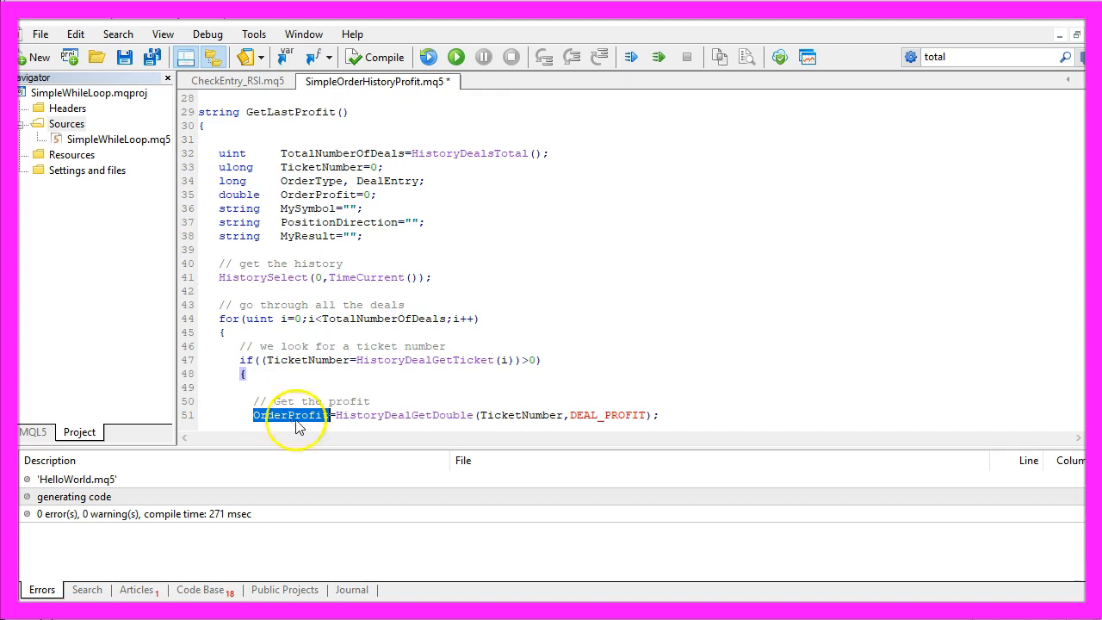
Read DEAL_PROFIT, DEAL_TYPE, DEAL_SYMBOL and DEAL_ENTRY into OrderProfit, OrderType, MySymbol and DealEntry.
double_click(403, 415)
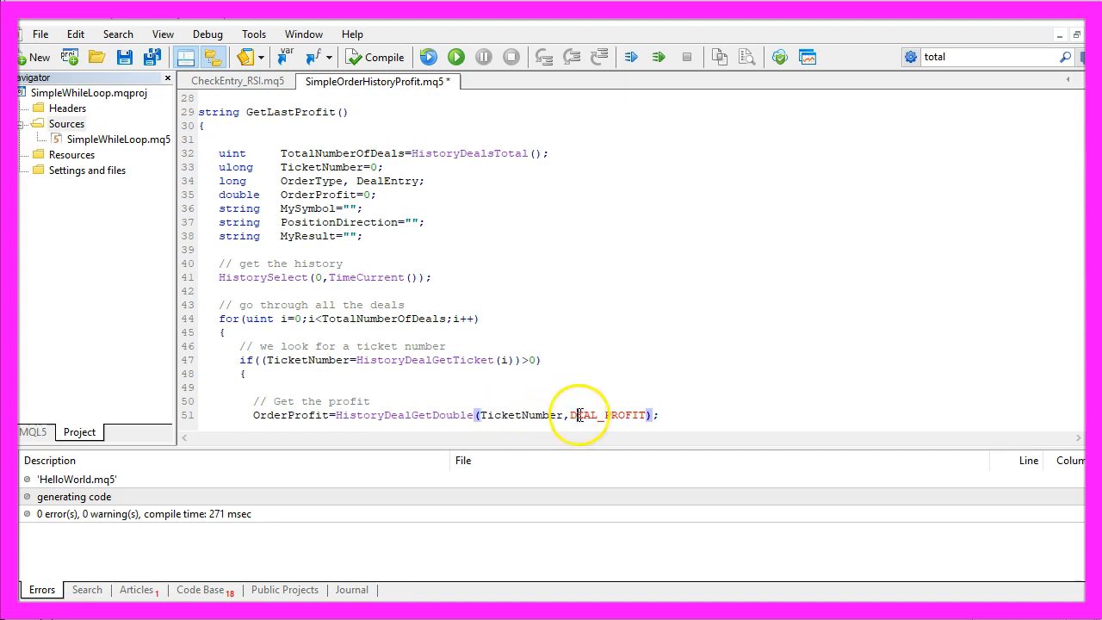
double_click(609, 415)
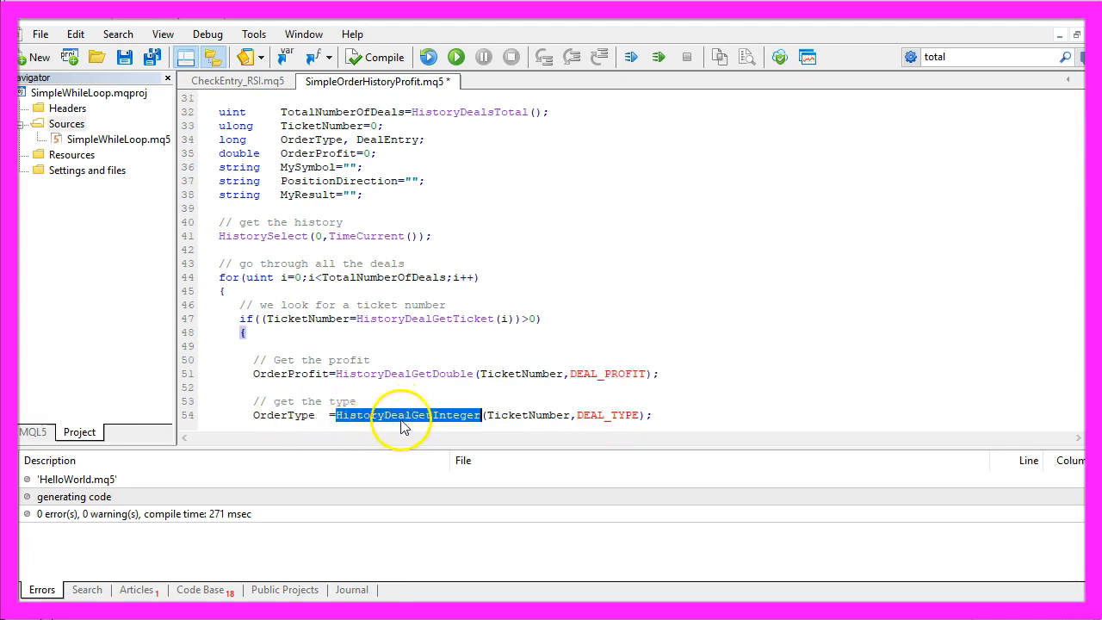
double_click(527, 415)
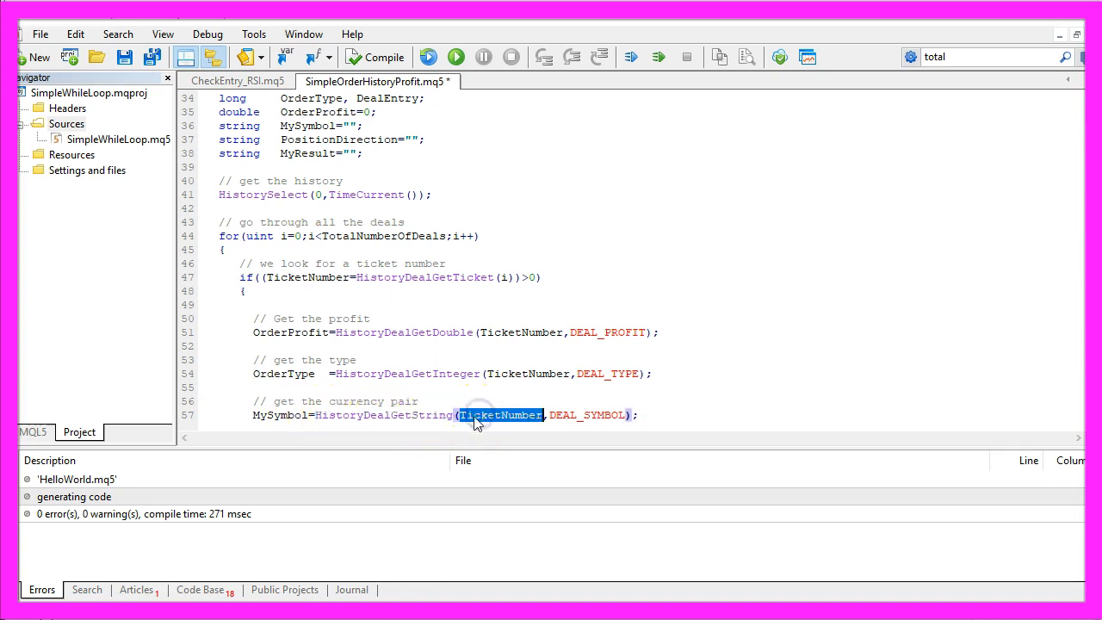
double_click(589, 414)
text(DealEntry=HistoryDealGetInteger(TicketNumber,DEAL_ENTRY);)
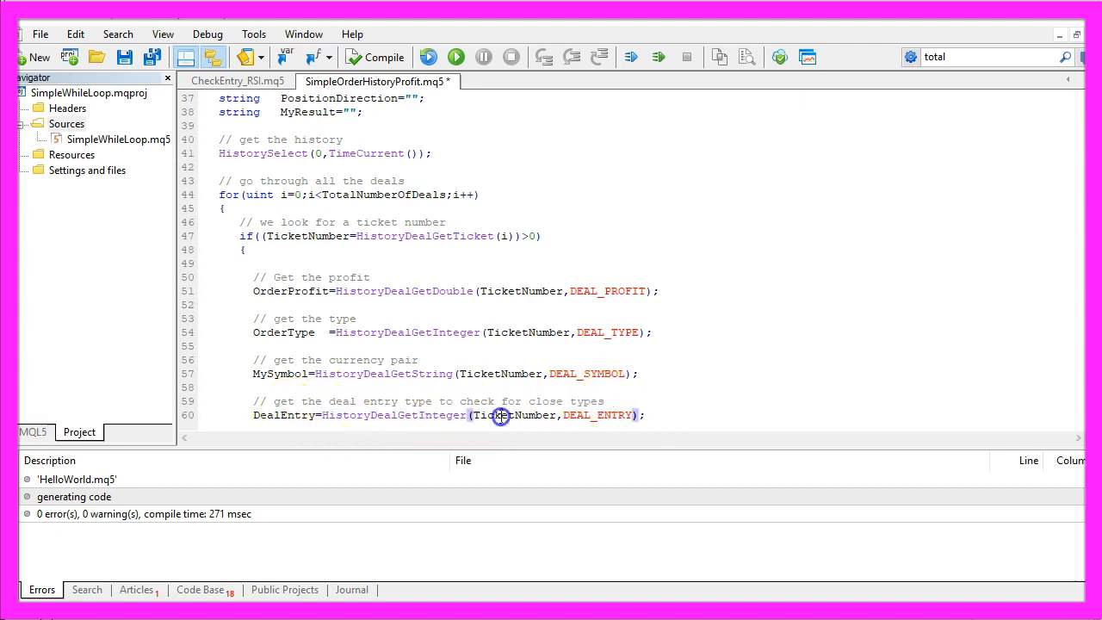
double_click(513, 415)
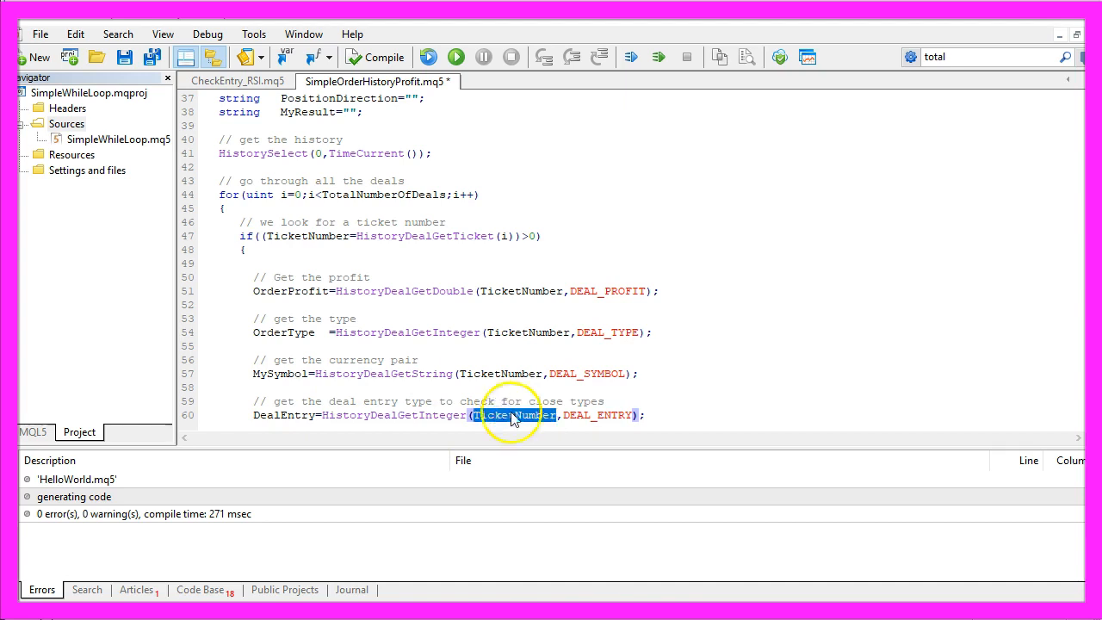
double_click(608, 415)
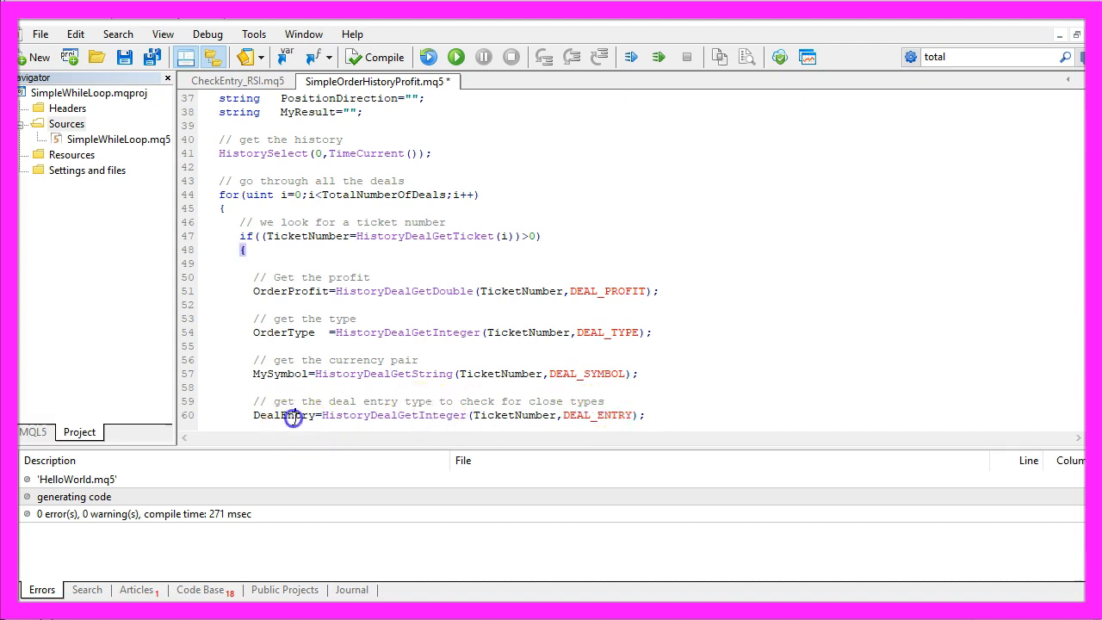
double_click(284, 415)
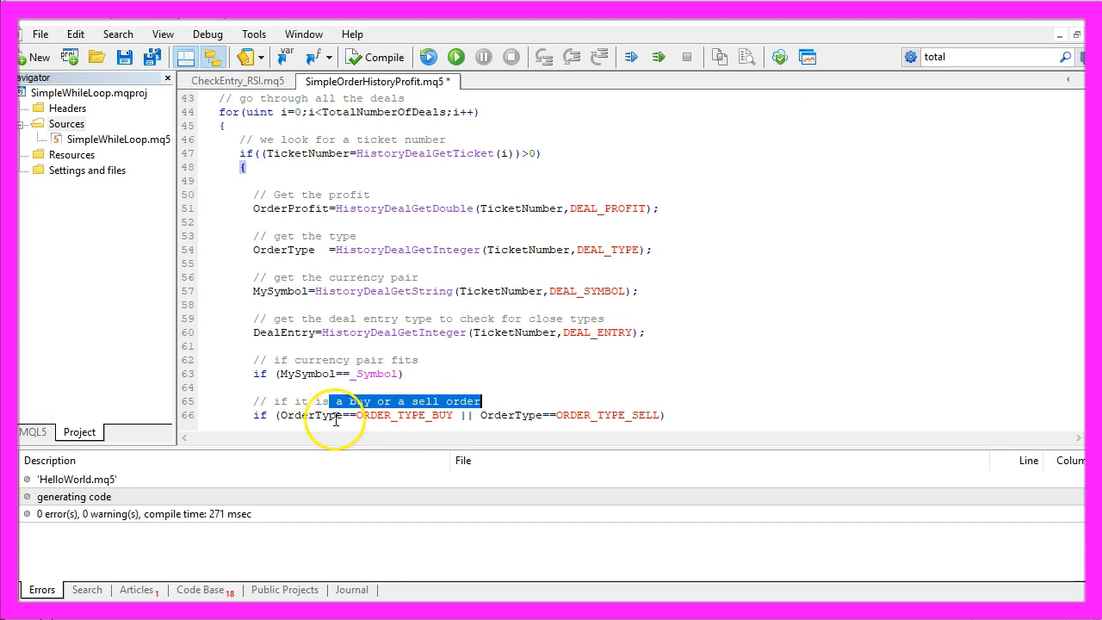
Check _Symbol, ORDER_TYPE_BUY/SELL and DealEntry==1, set PositionDirection, and build MyResult with profit, ticket and direction.
double_click(300, 414)
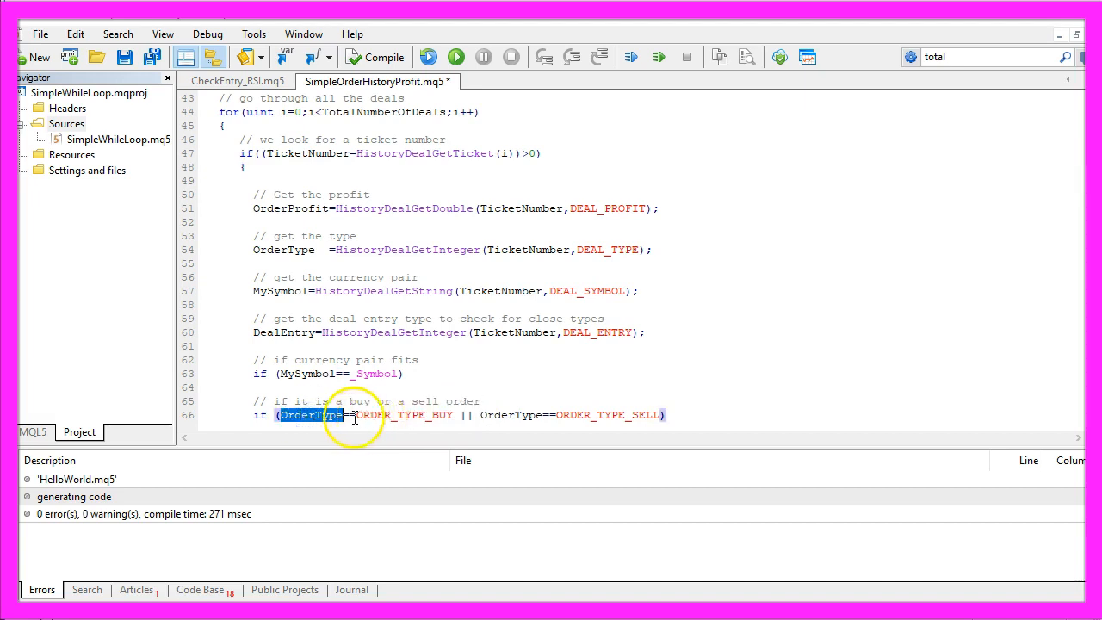
double_click(403, 415)
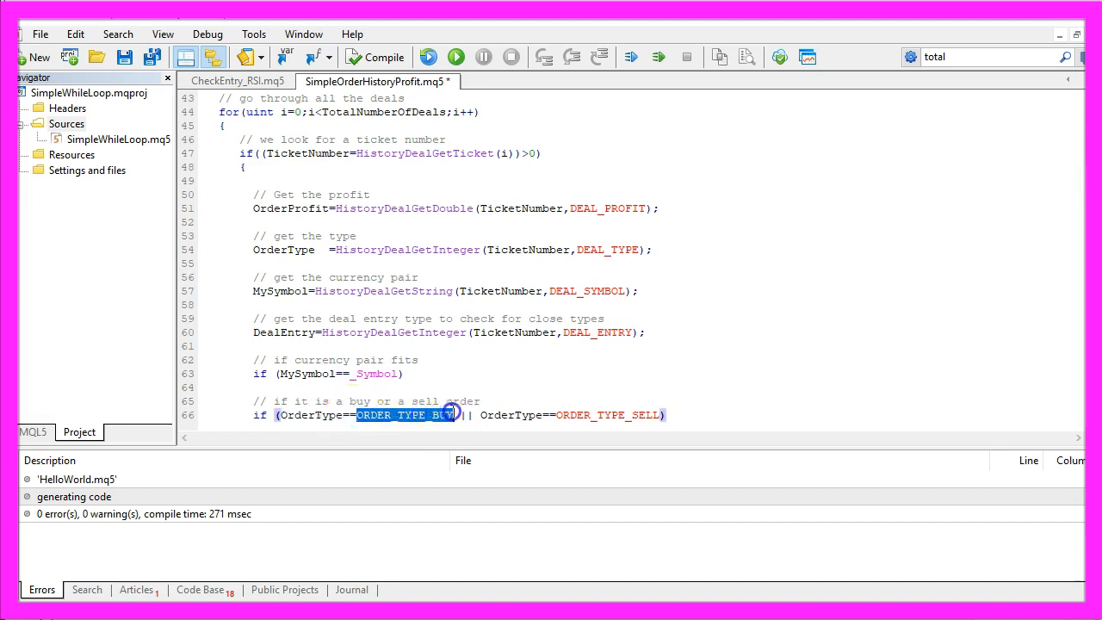
double_click(603, 413)
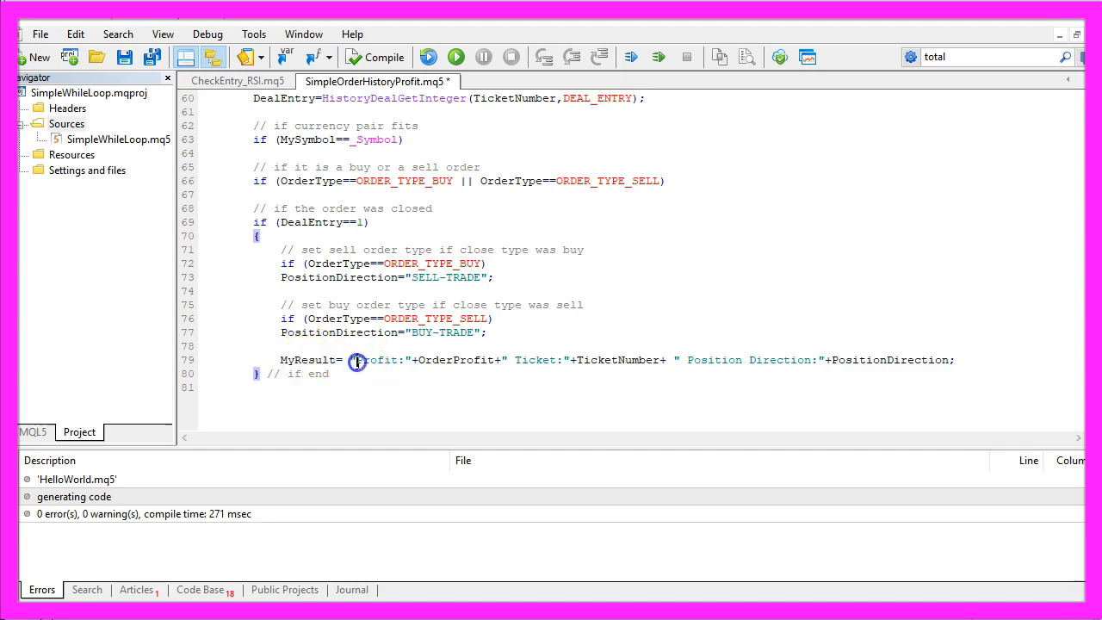
double_click(377, 360)
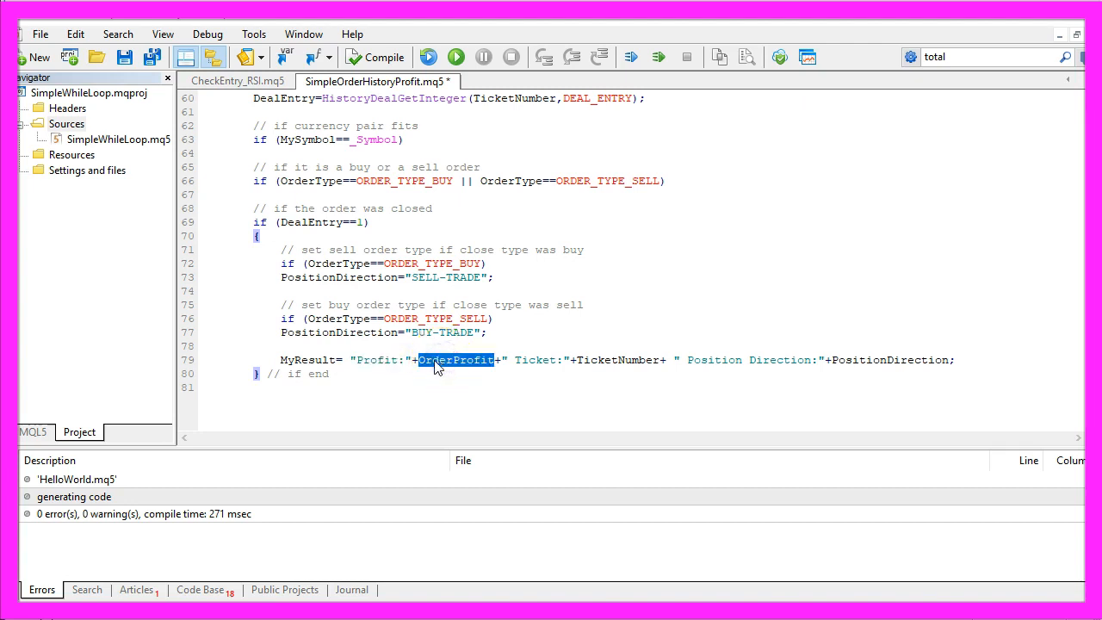
mouse_move(623, 360)
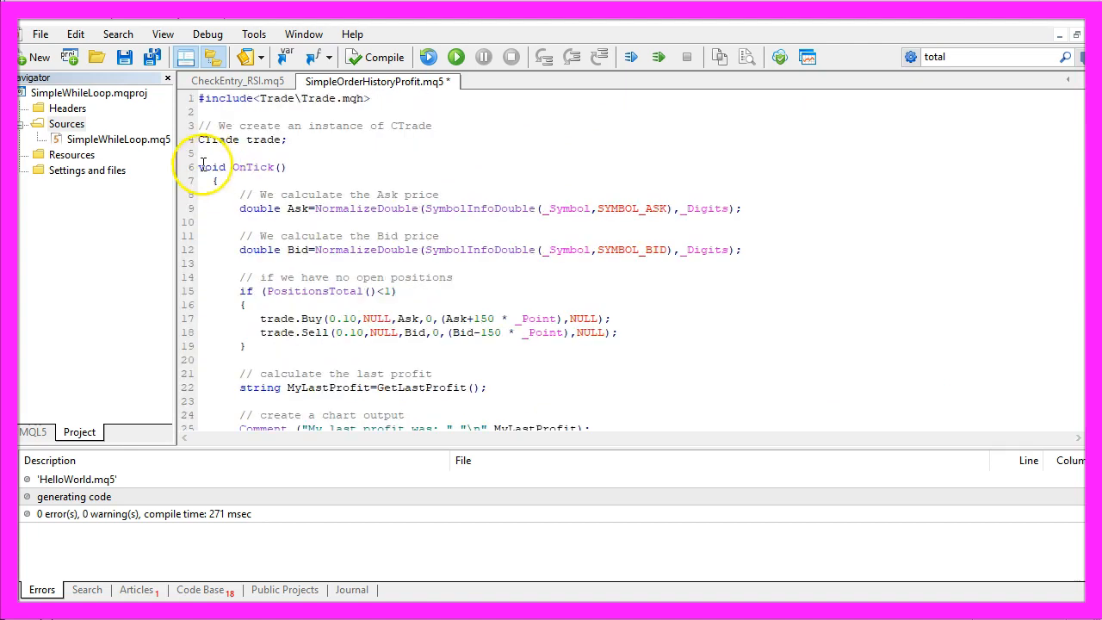
Compile SimpleOrderHistoryProfit.mq5 and confirm 0 errors with 2 implicit-conversion warnings.
double_click(253, 165)
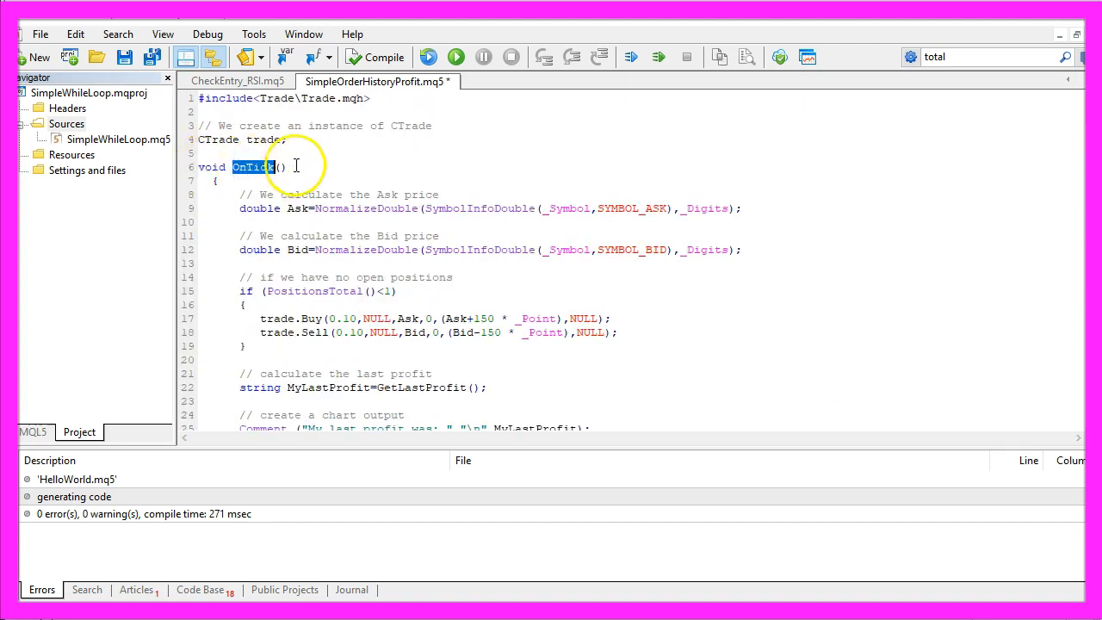
click(375, 57)
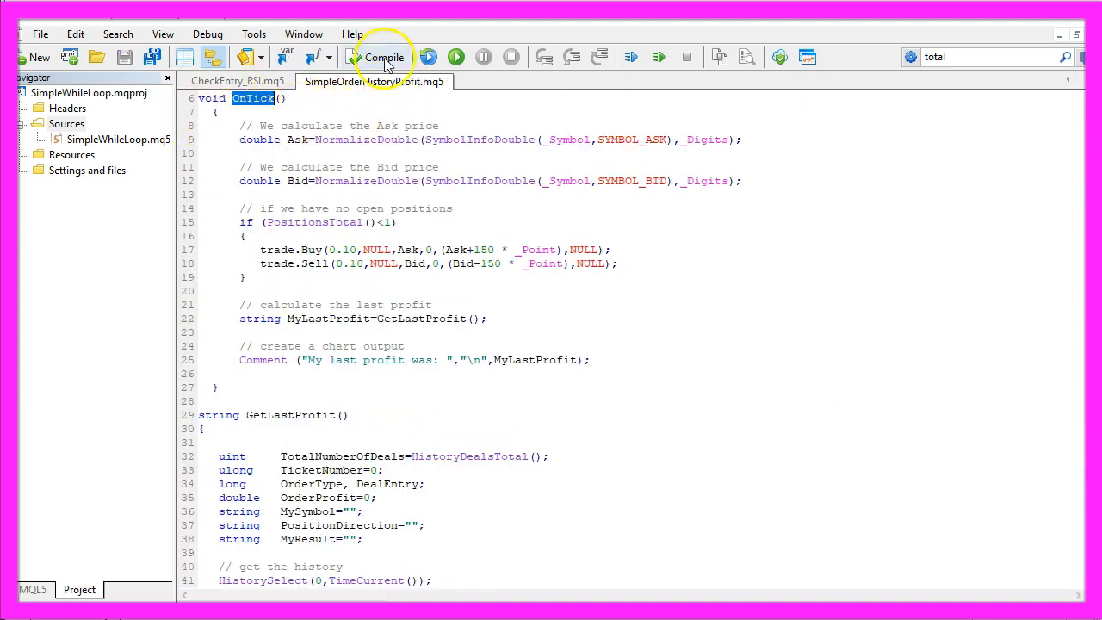
click(382, 57)
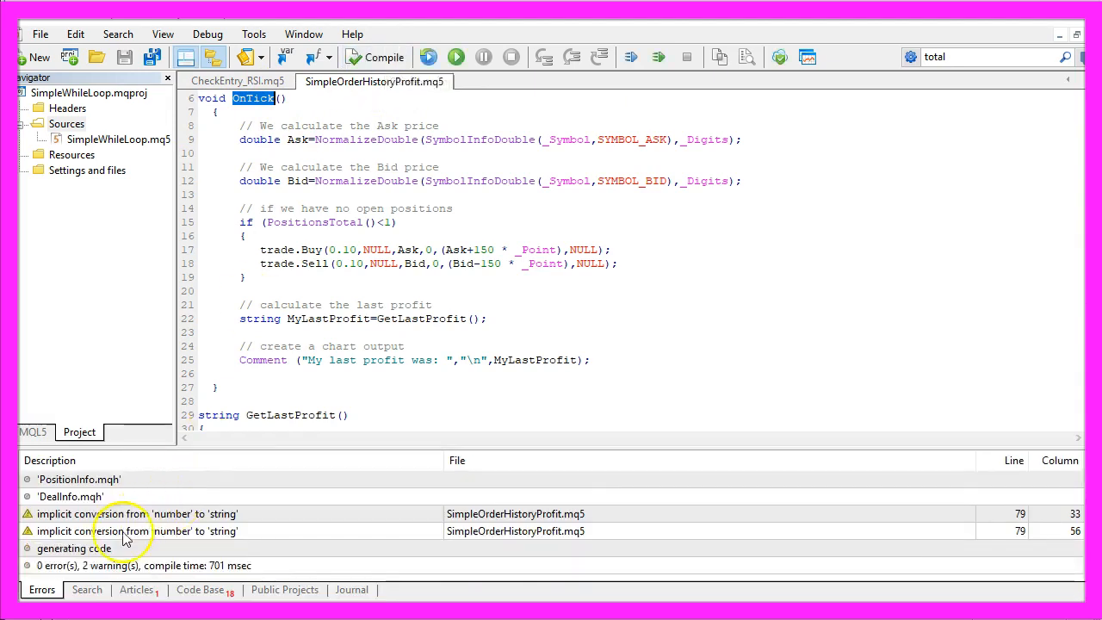
click(112, 565)
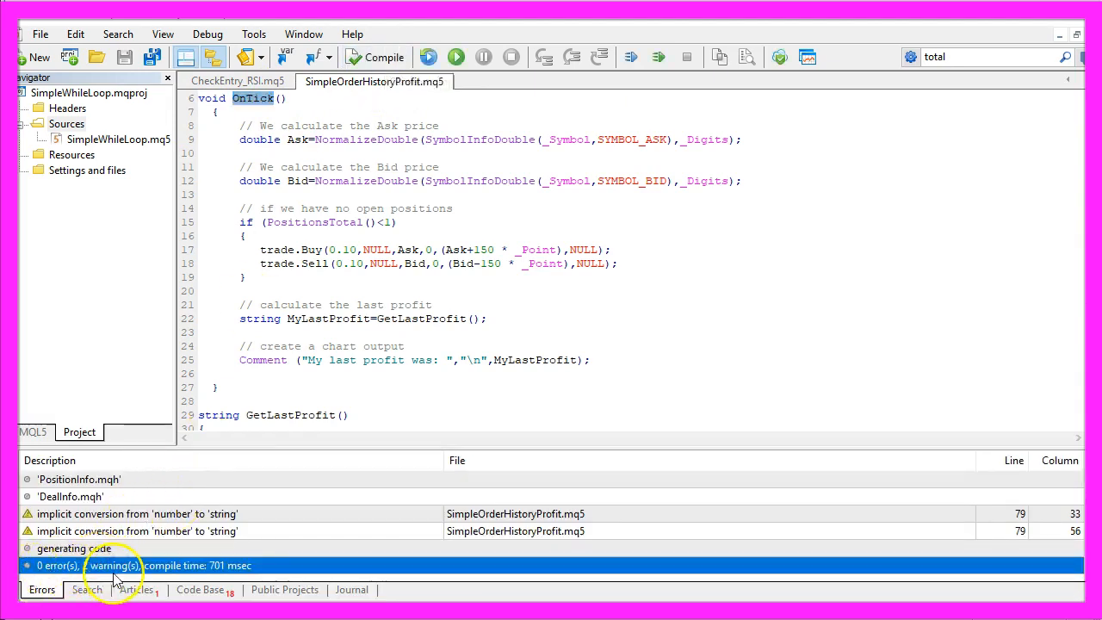
mouse_move(213, 575)
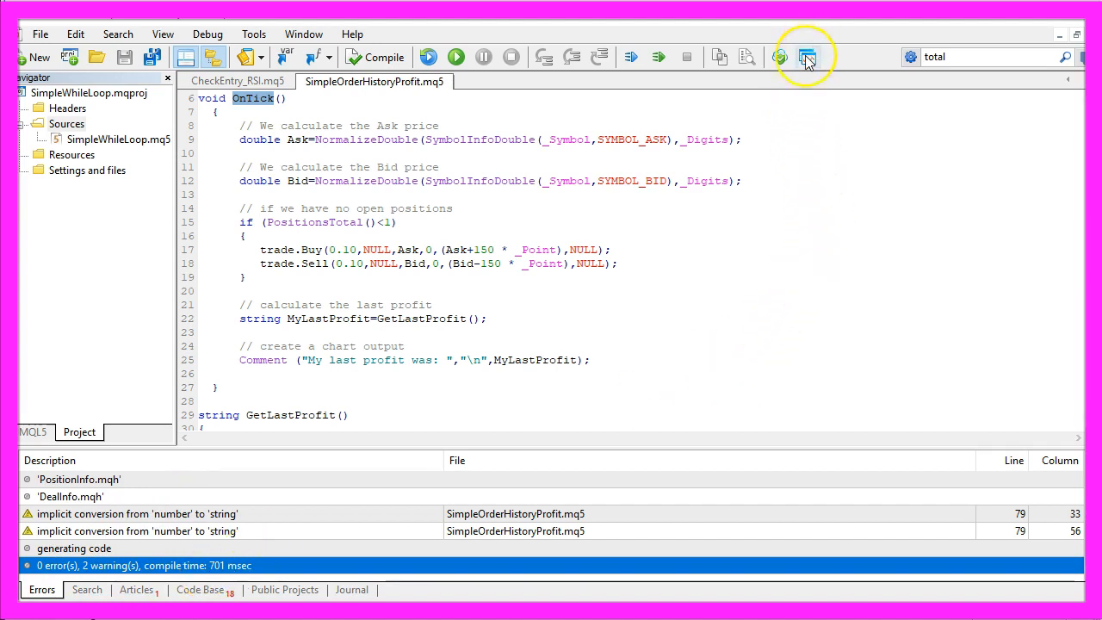
mouse_move(806, 57)
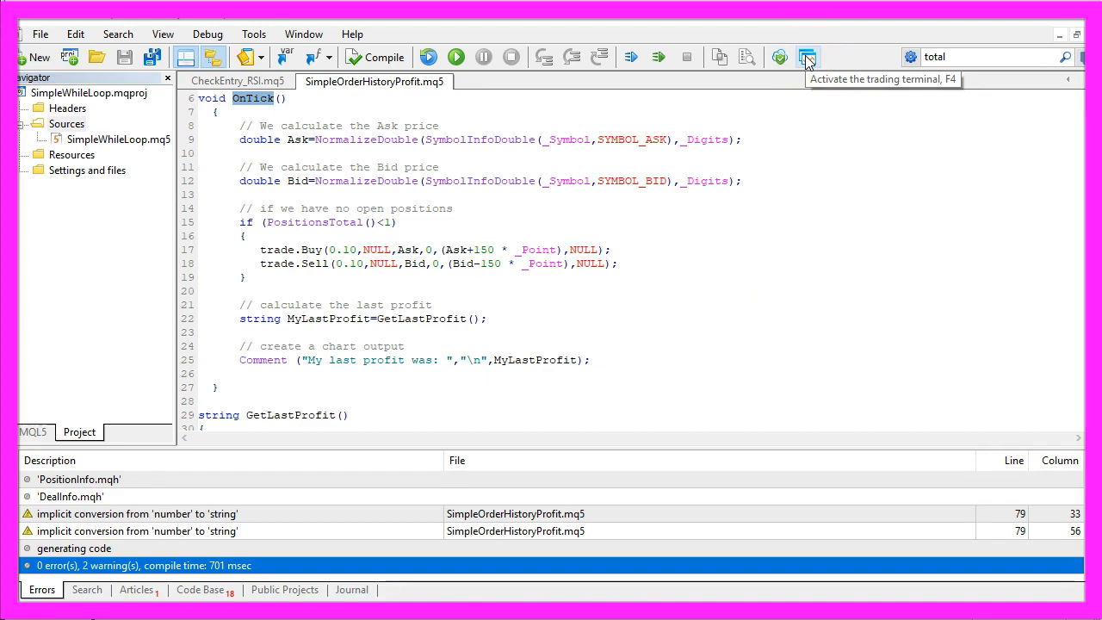
Start a visual Strategy Tester backtest of SimpleOrderHistoryProfit.ex5 on AUDCAD.m M1 for 2017.
click(807, 57)
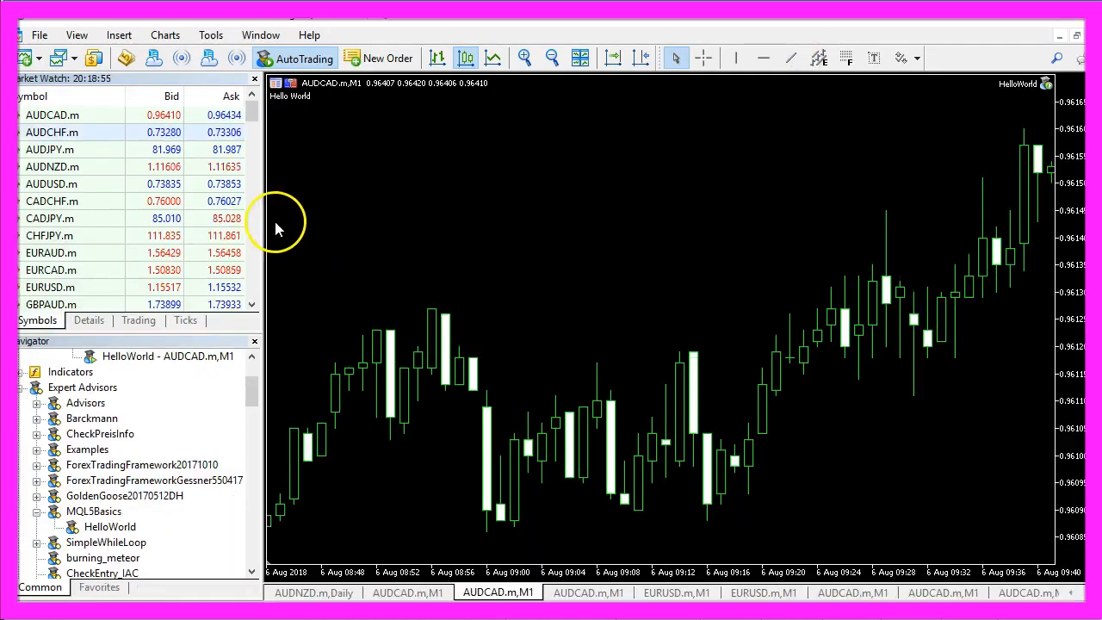
click(76, 35)
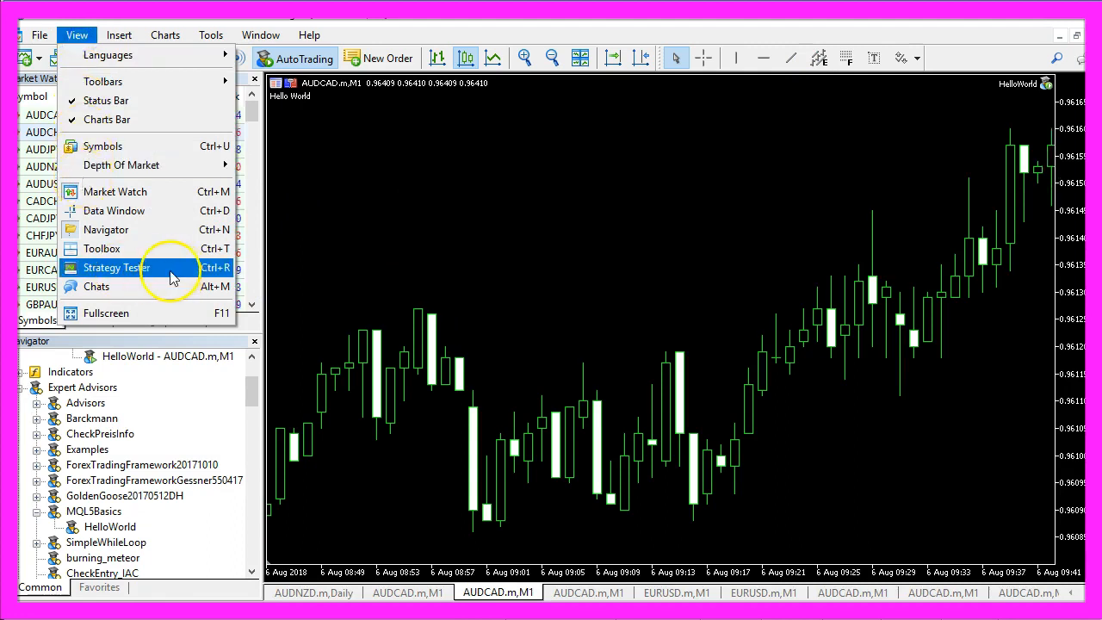
click(117, 269)
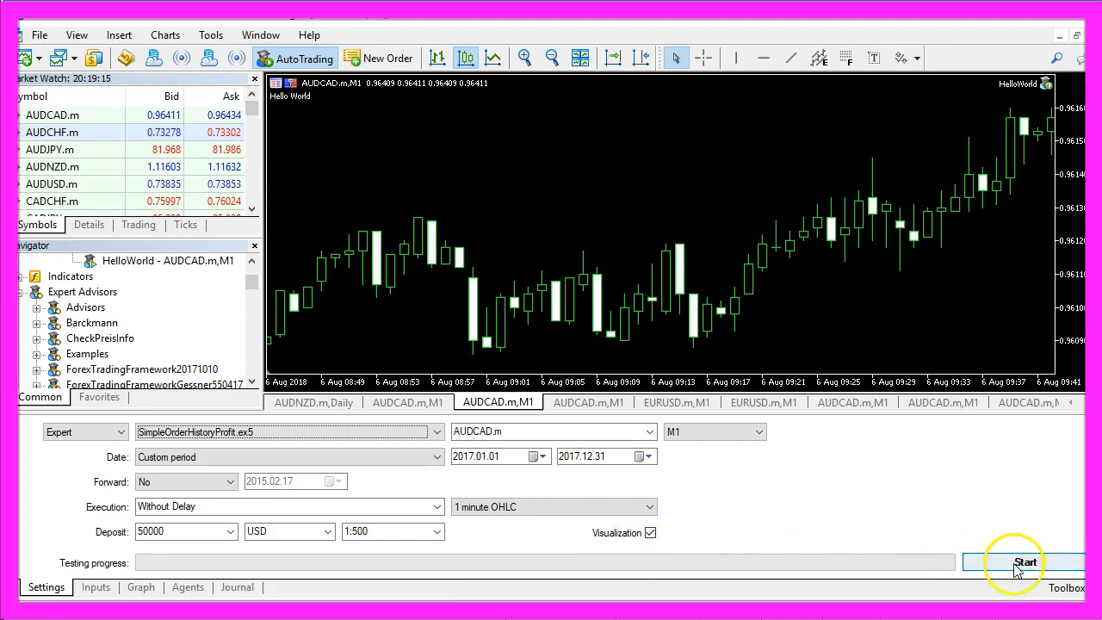
click(1024, 562)
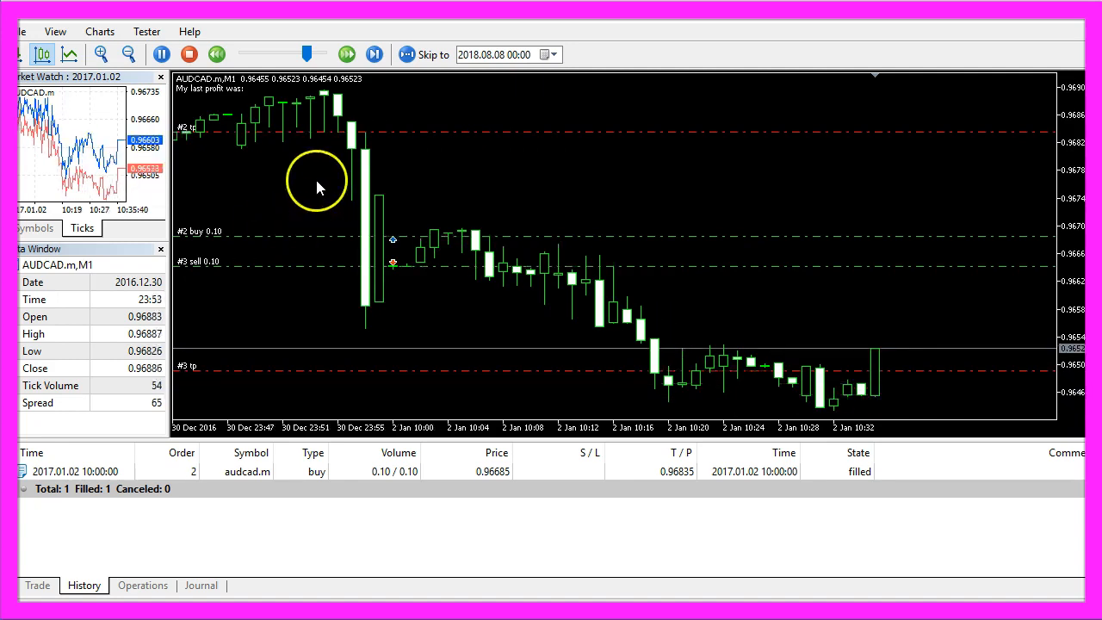
Step the visual backtest until the comment shows last profit 11.17, ticket 4, SELL-TRADE.
click(373, 53)
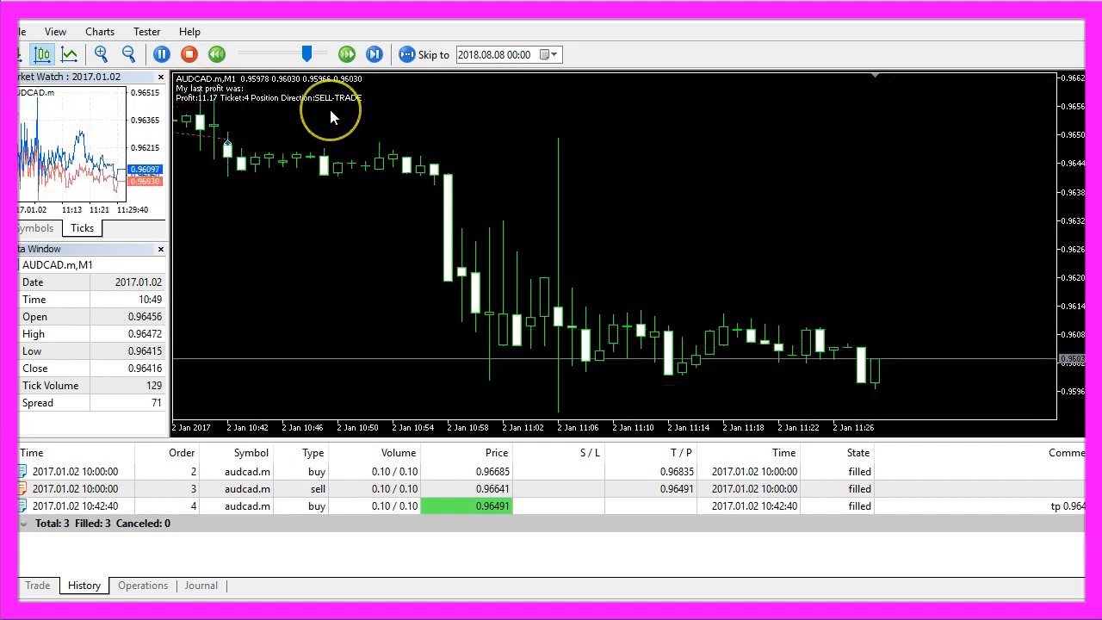
click(373, 54)
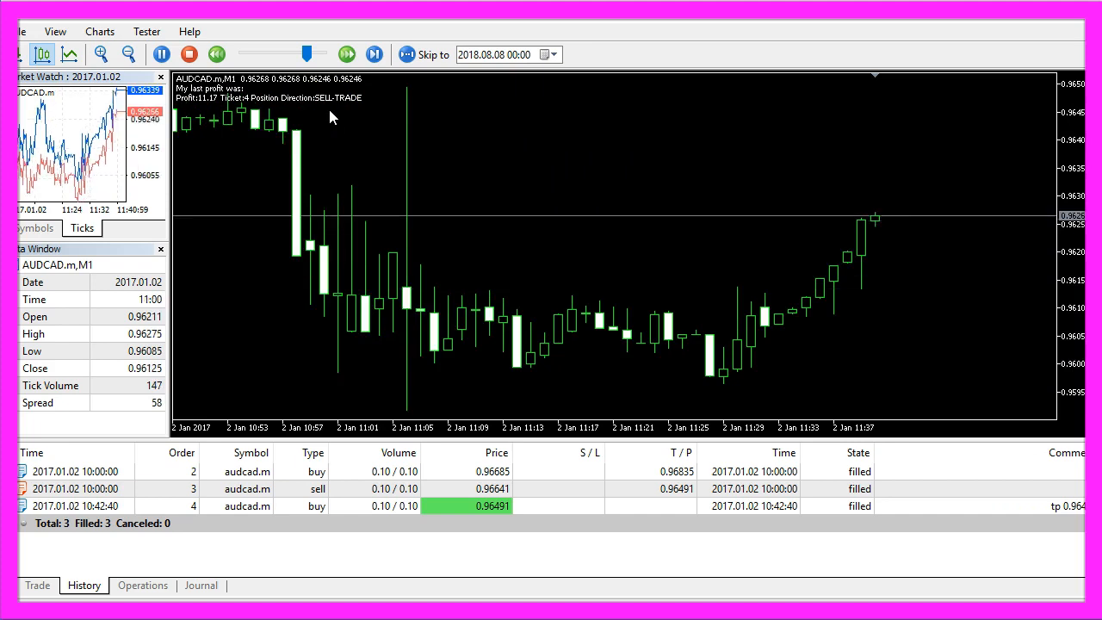
click(373, 53)
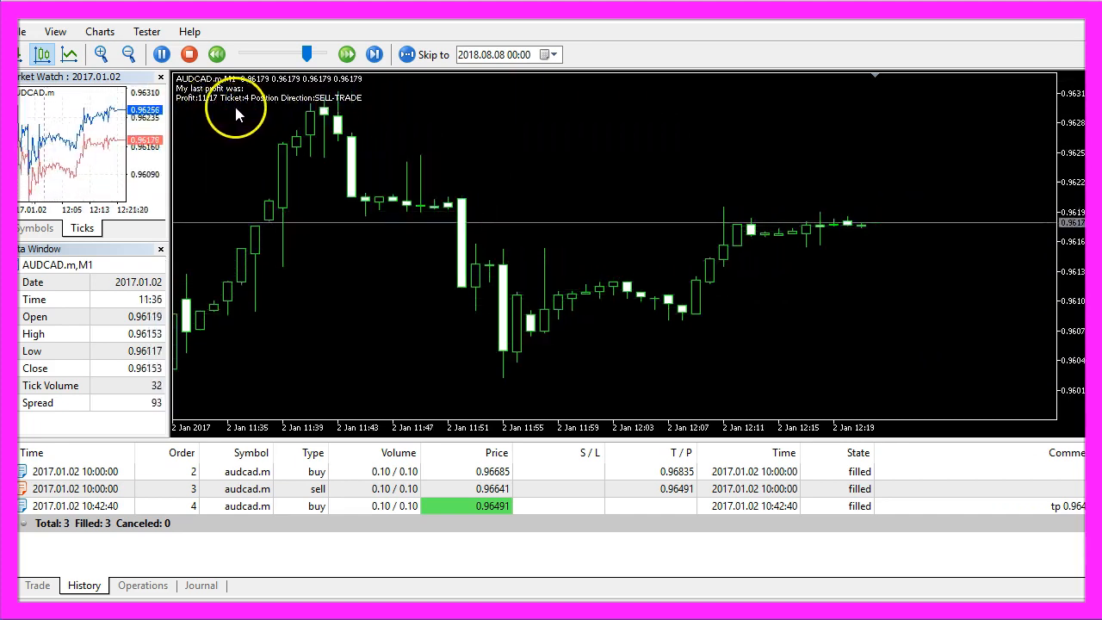
click(373, 53)
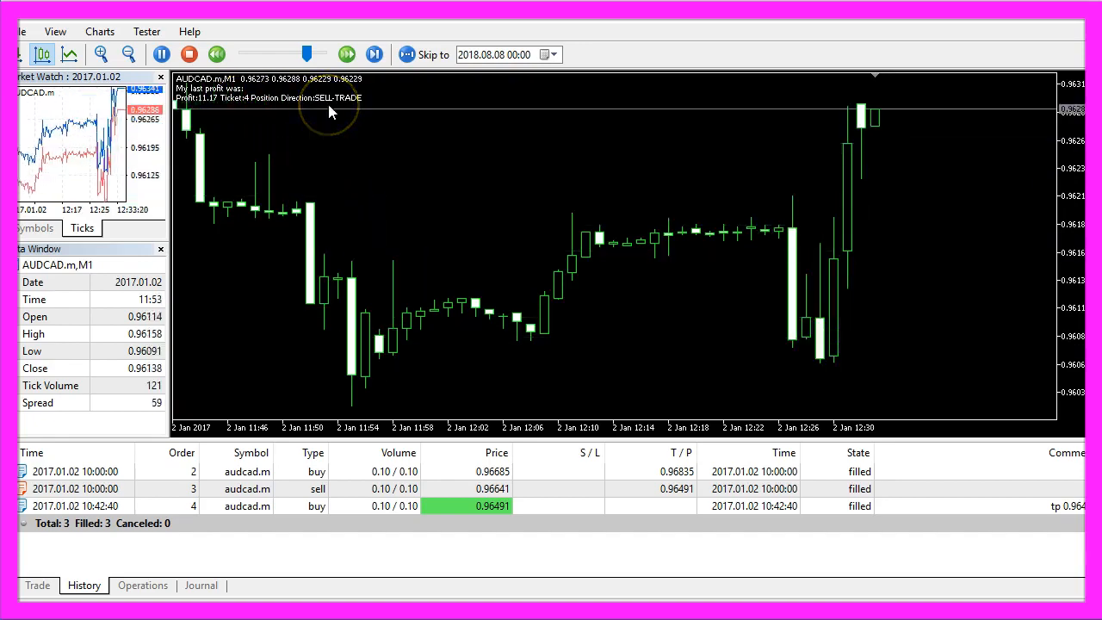